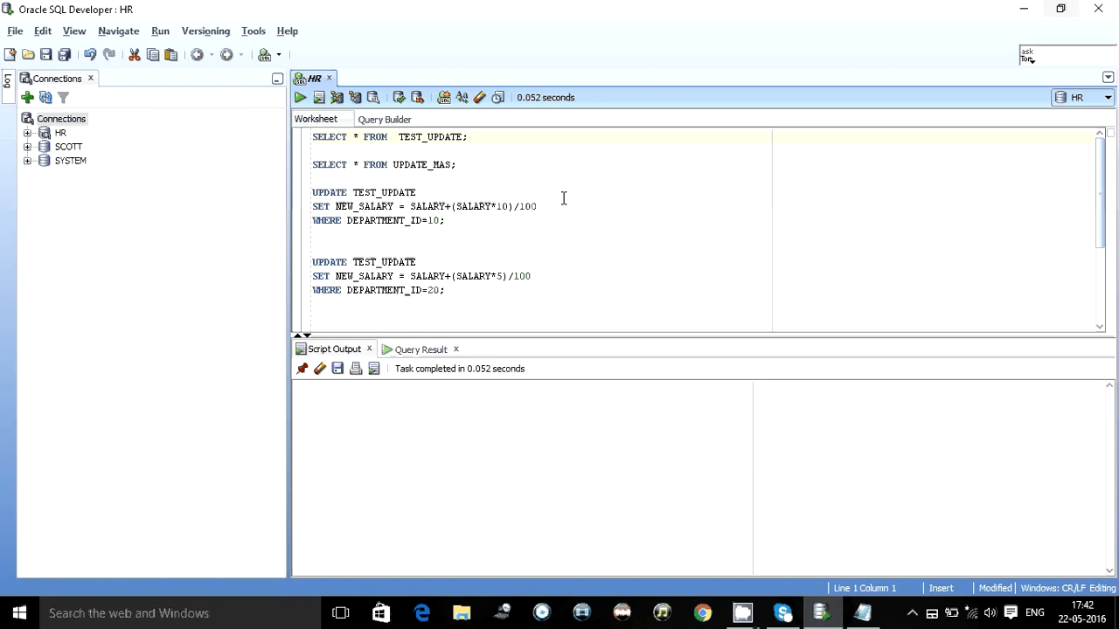
# - List TEST_UPDATE sorted by DEPARTMENT_ID, note employee 201's zero NEW_SAL, then query UPDATE_MAS
pyautogui.click(300, 97)
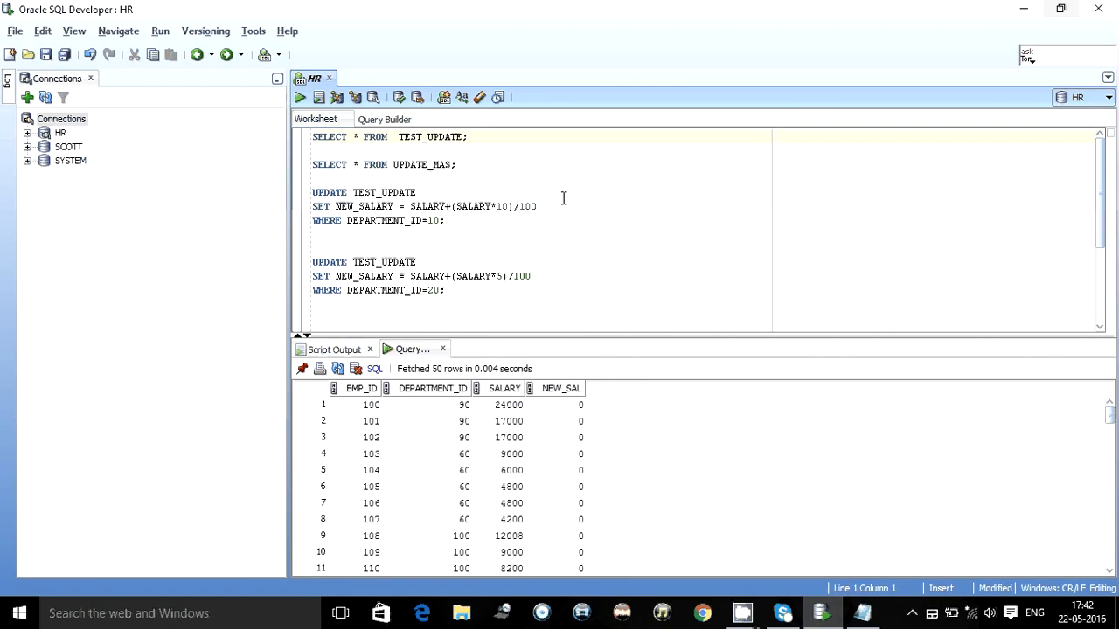
pyautogui.click(432, 388)
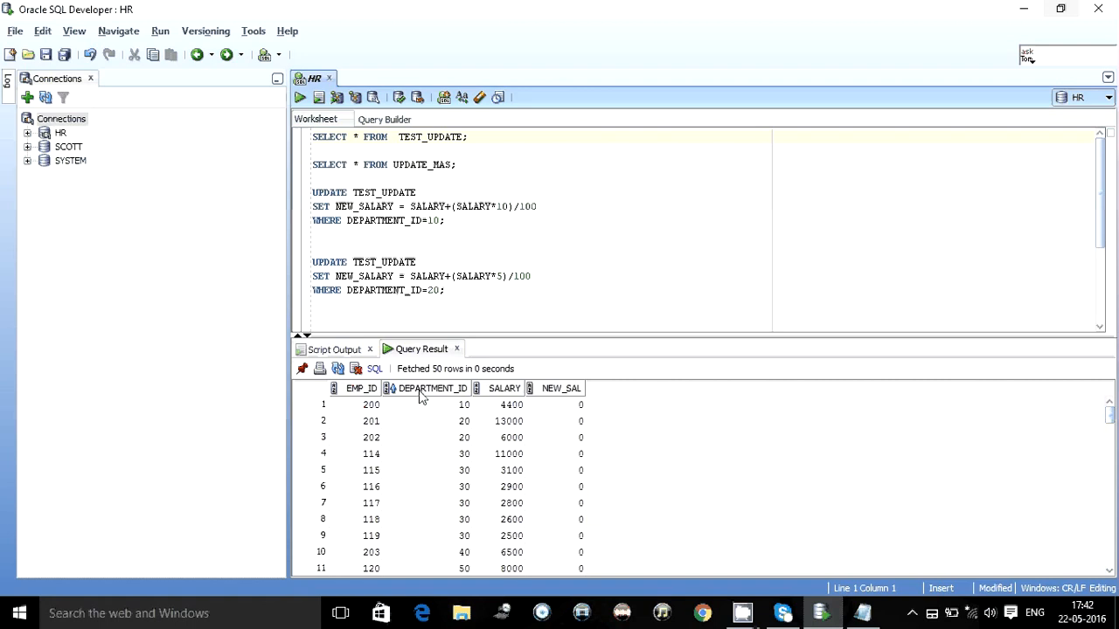
pyautogui.click(560, 404)
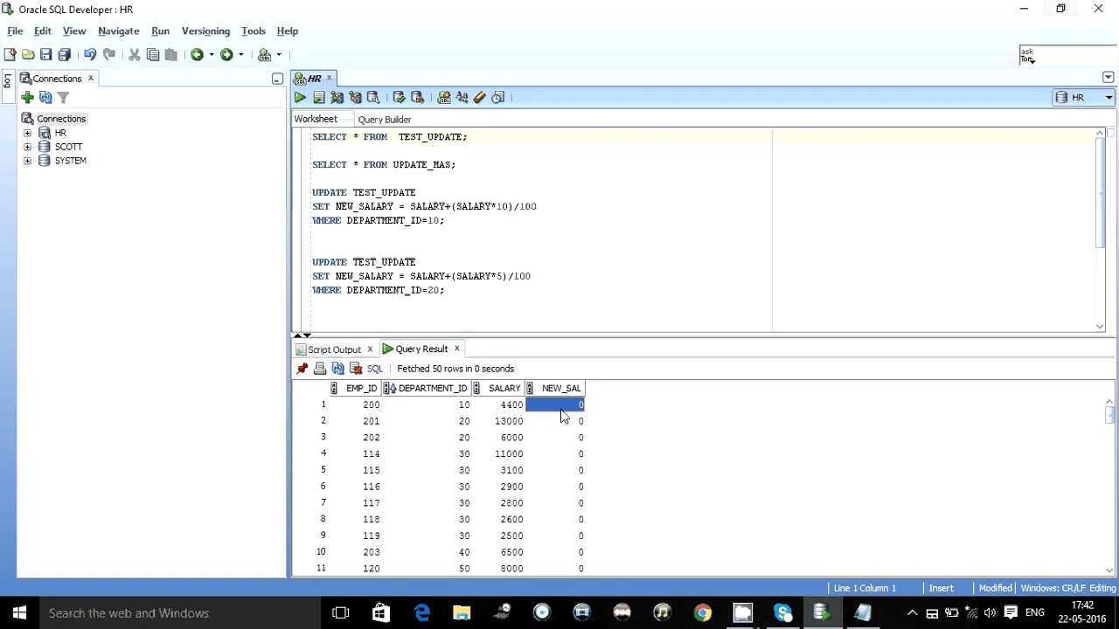
pyautogui.click(561, 420)
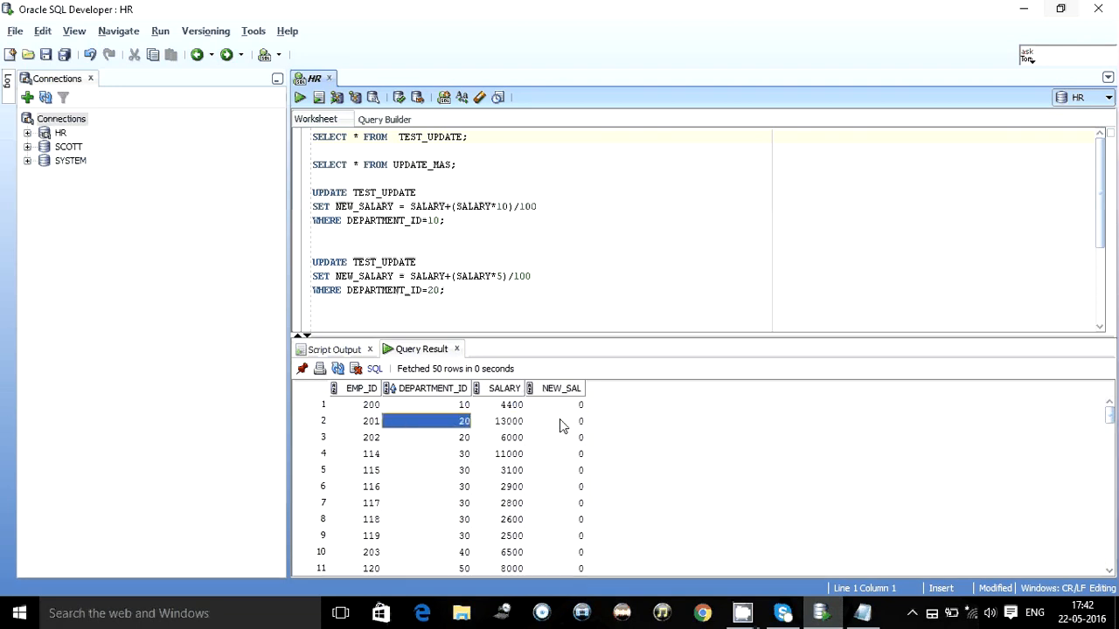
pyautogui.click(511, 403)
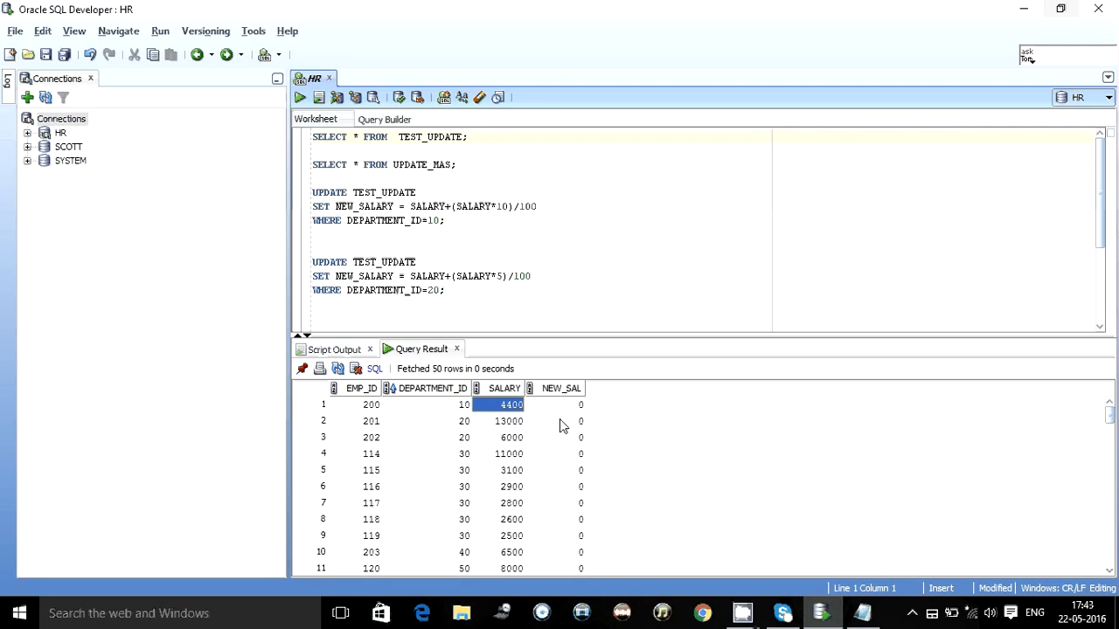
pyautogui.click(509, 421)
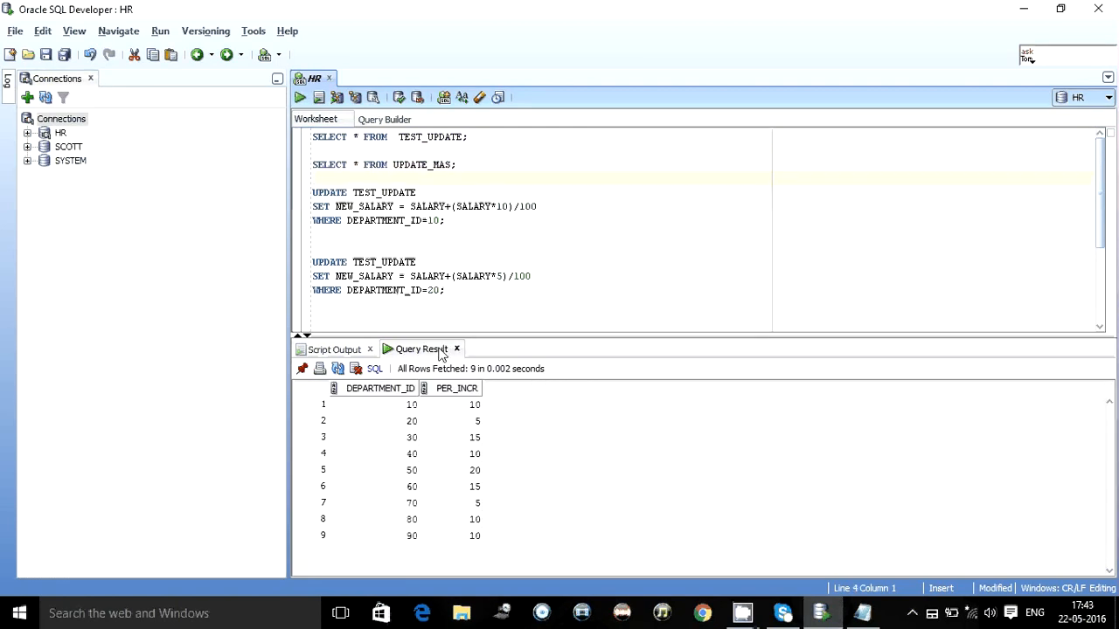
# - Inspect UPDATE_MAS increases for departments 10 and 20, including the 5 percent value
pyautogui.click(411, 404)
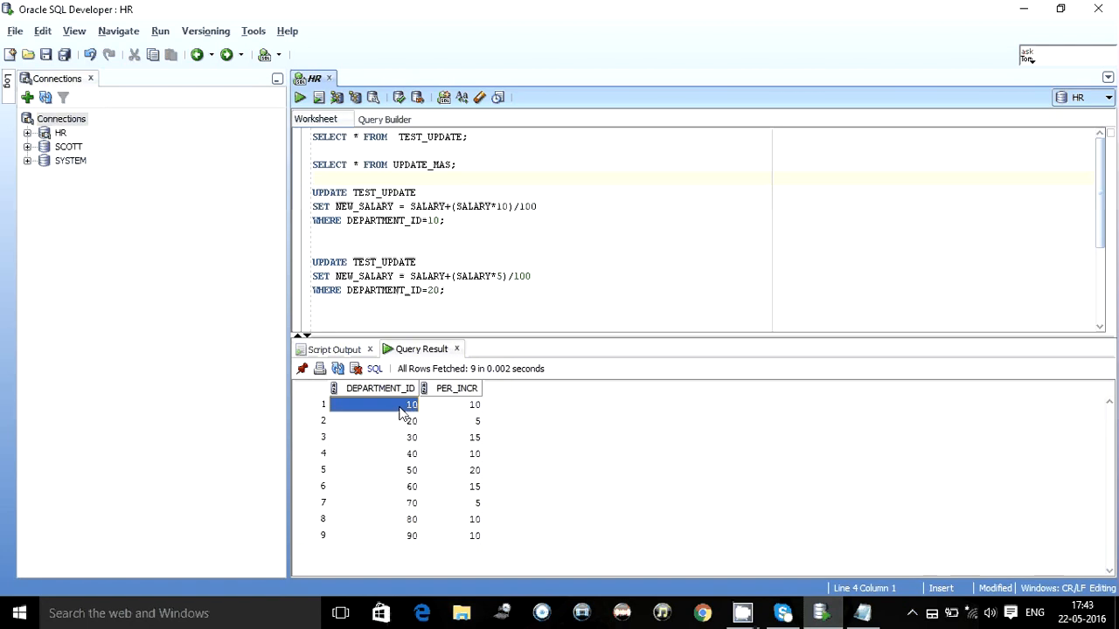
pyautogui.click(474, 403)
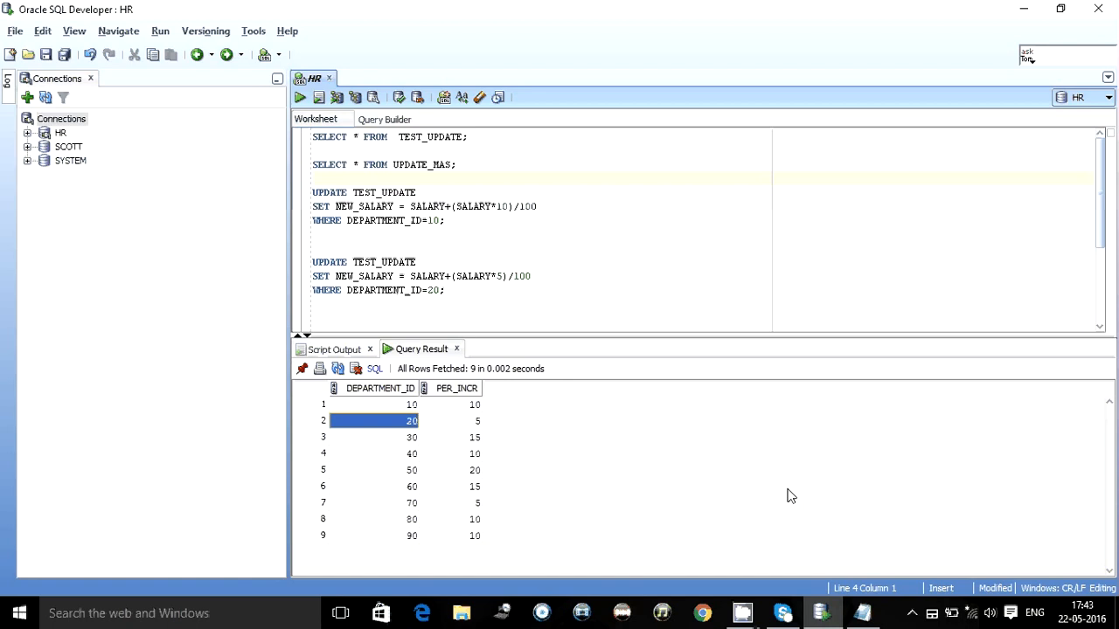
pyautogui.click(454, 420)
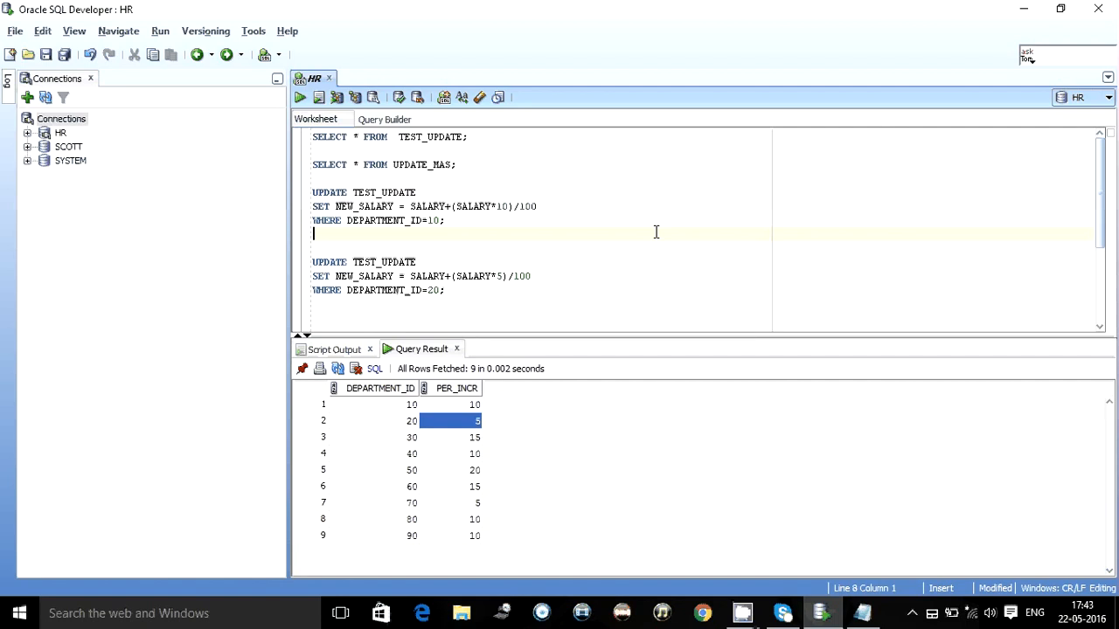
# - Change NEW_SALARY to NEW_SAL in the first UPDATE and rerun the TEST_UPDATE query
pyautogui.moveTo(312, 192); pyautogui.dragTo(444, 220)
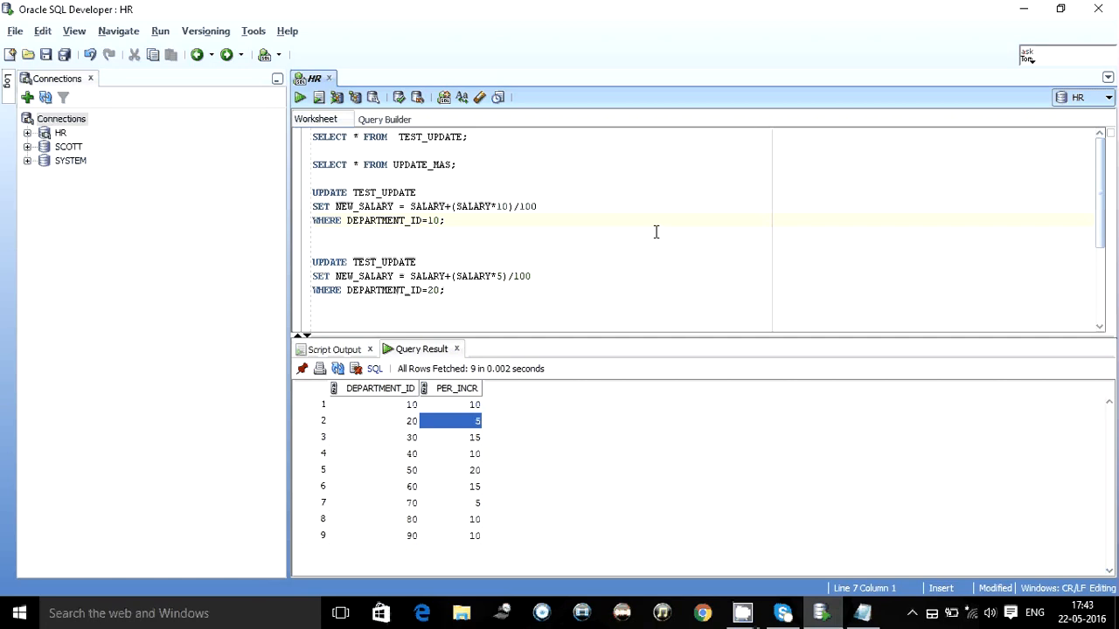
pyautogui.click(313, 193)
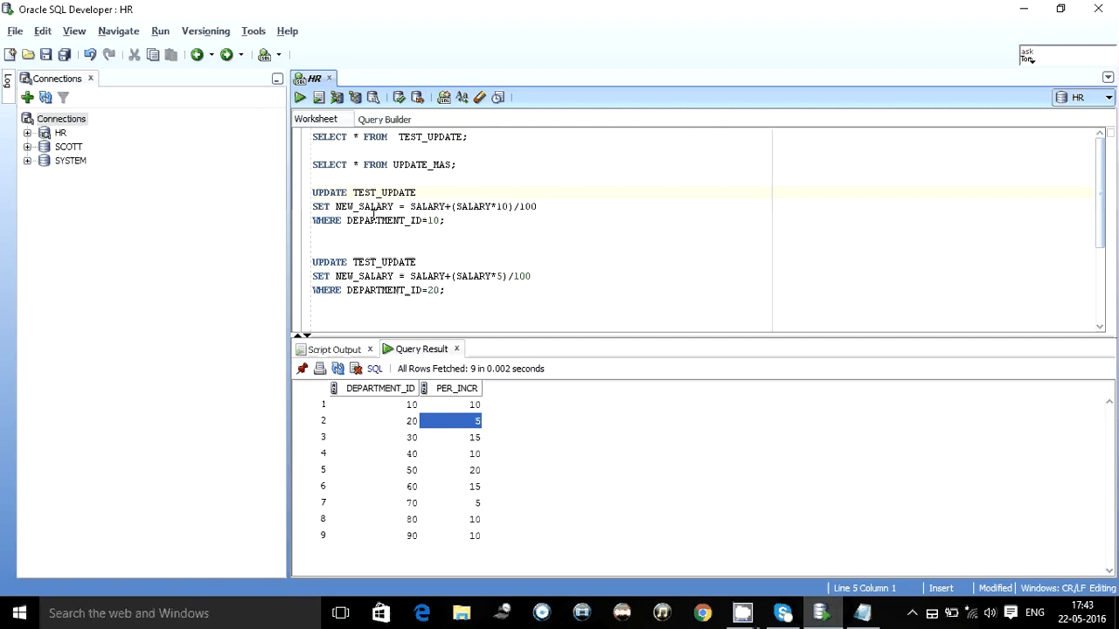
pyautogui.click(360, 206)
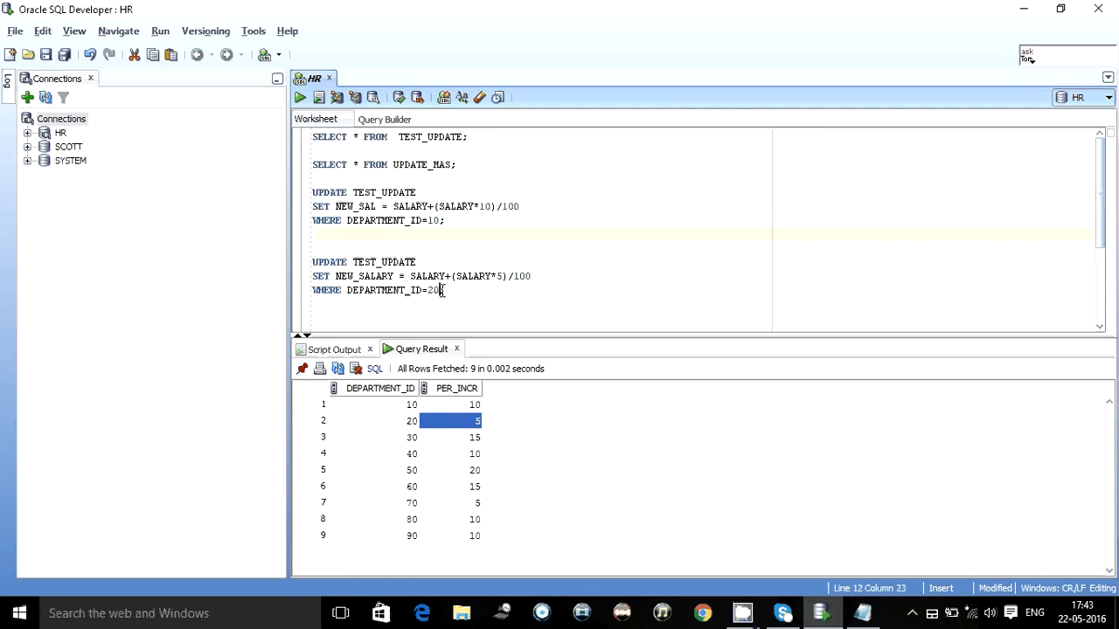
pyautogui.click(497, 277)
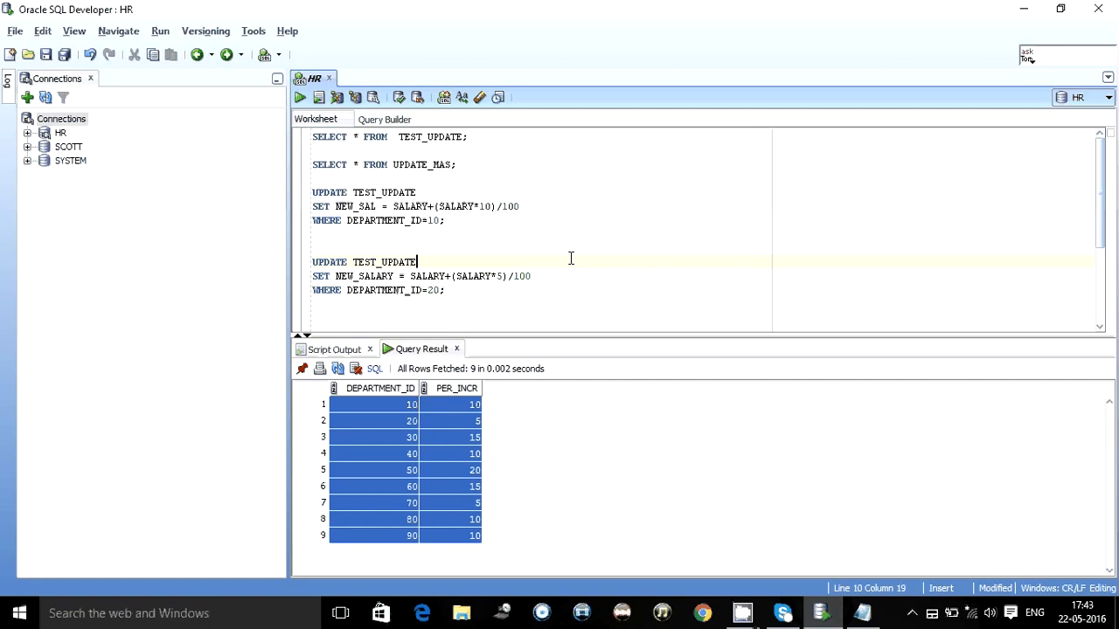
pyautogui.click(376, 469)
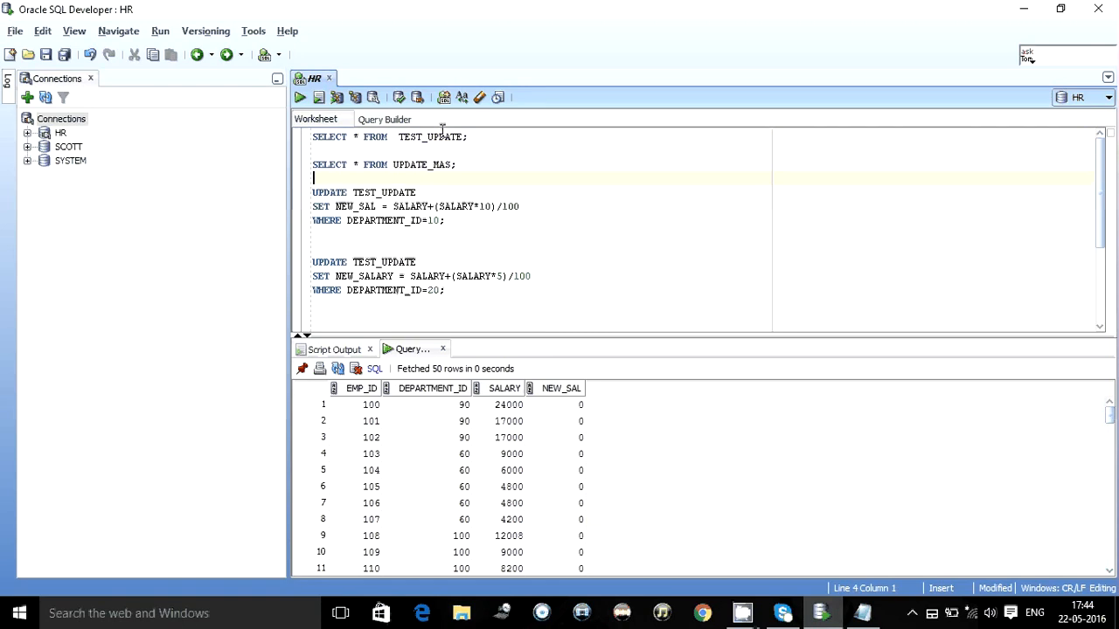
# - Place the cursor in the worksheet to begin a third UPDATE on TEST_UPDATE aliased TU
pyautogui.click(418, 192)
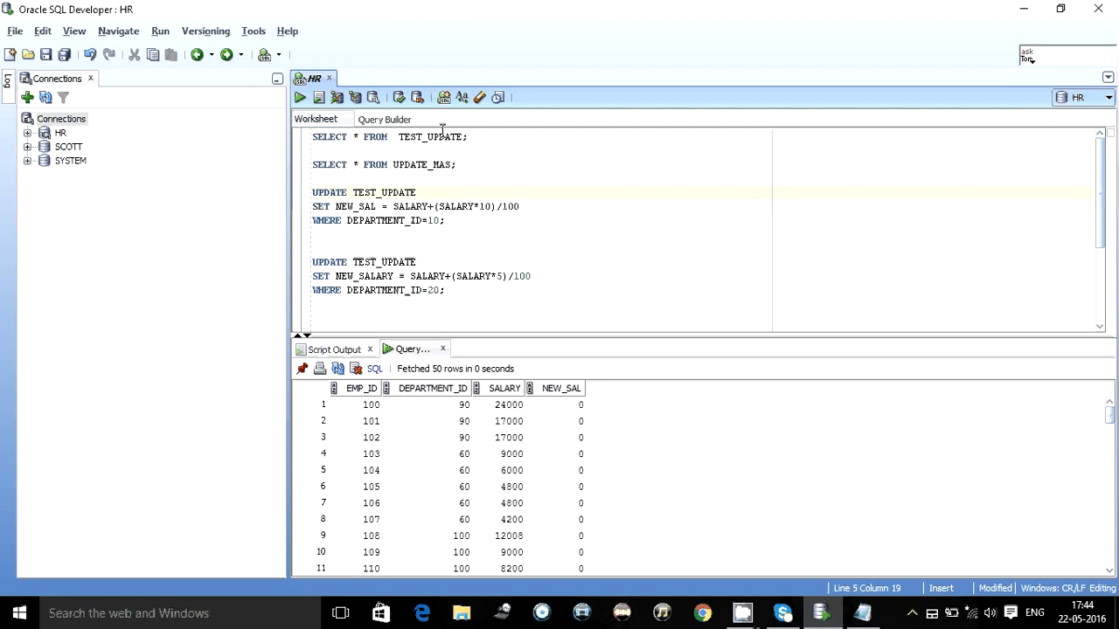
pyautogui.click(416, 192)
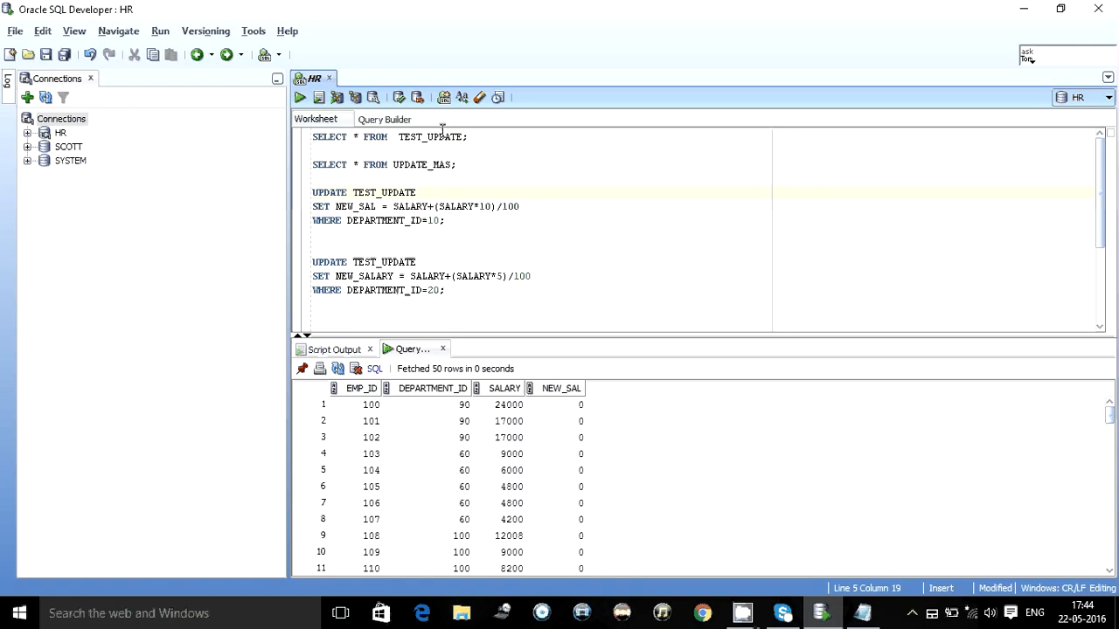
pyautogui.click(417, 193)
pyautogui.write('UPDATE TEST_UPDATE TU')
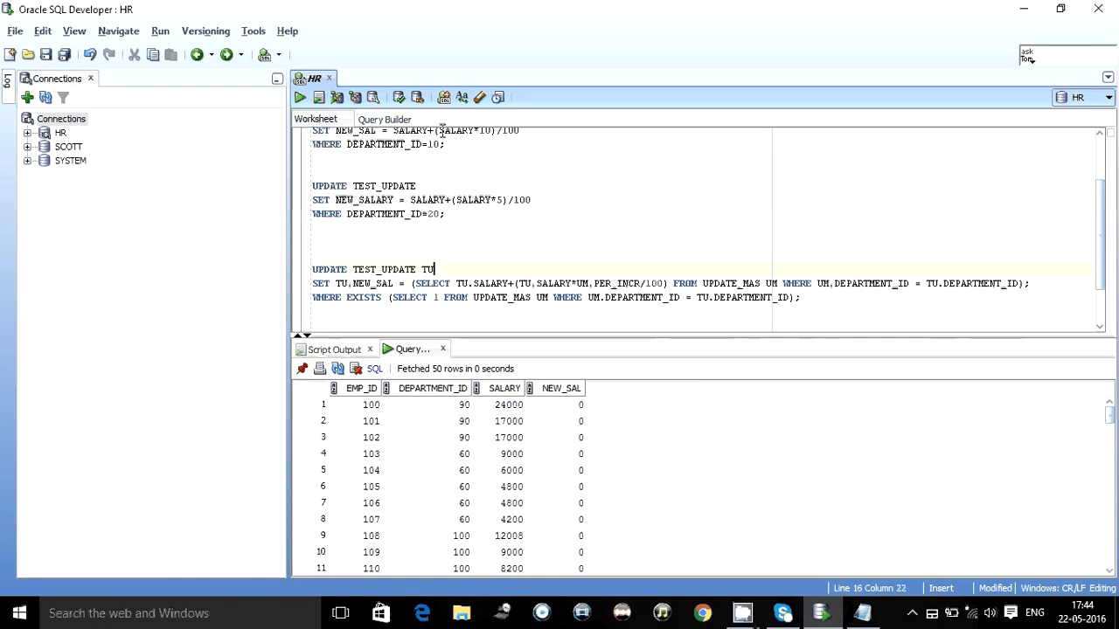
# - Fix the TU and UM alias references in the SET clause and subquery join condition
pyautogui.click(354, 269)
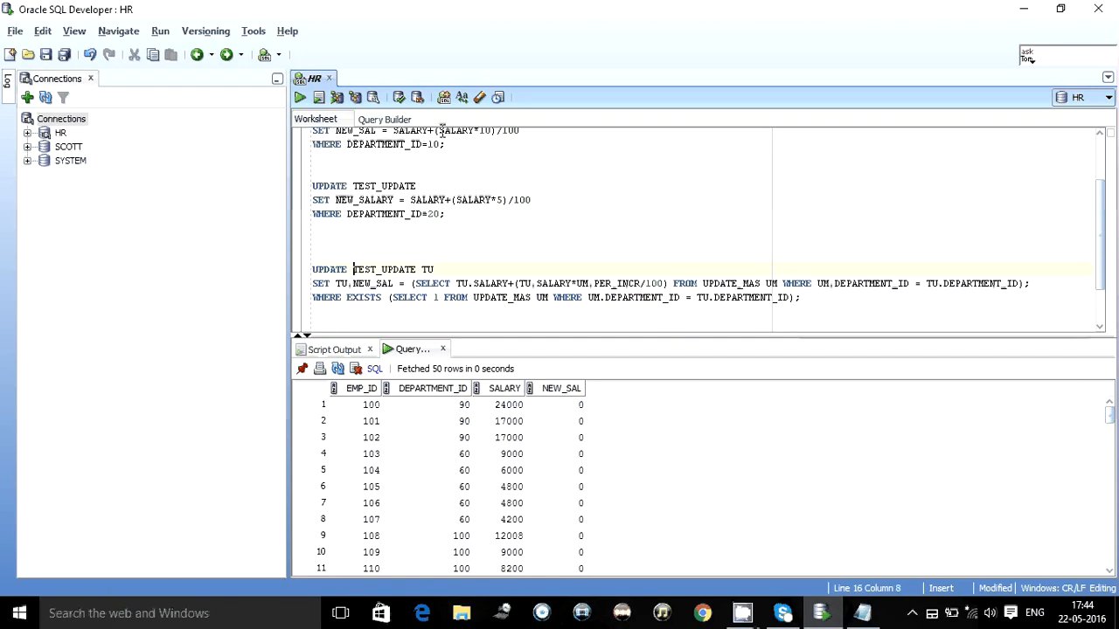
pyautogui.doubleClick(383, 269)
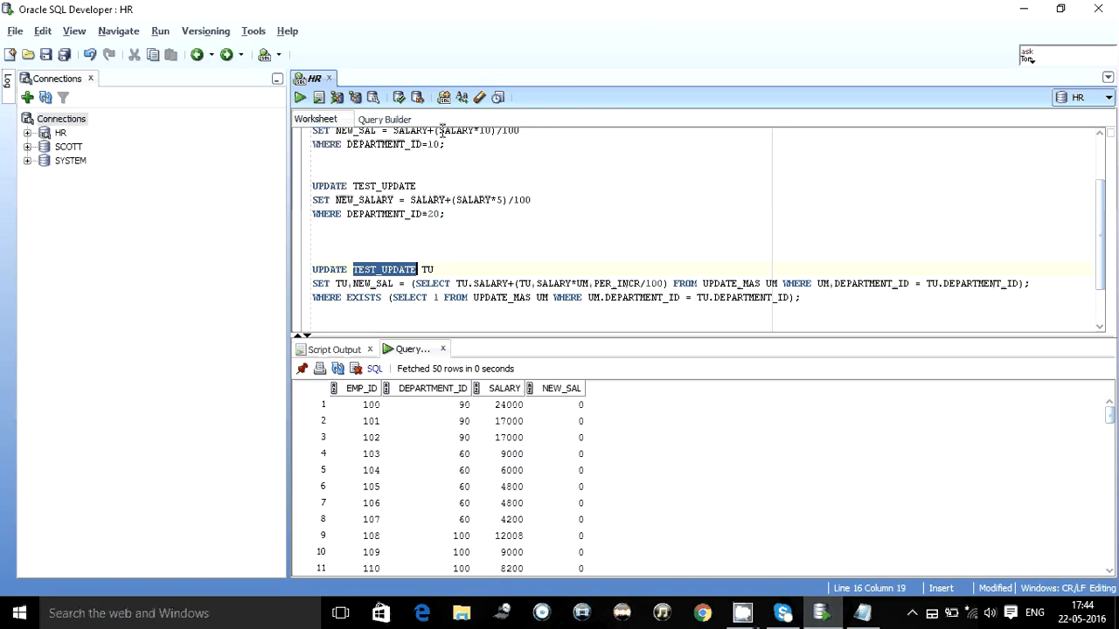
pyautogui.click(430, 269)
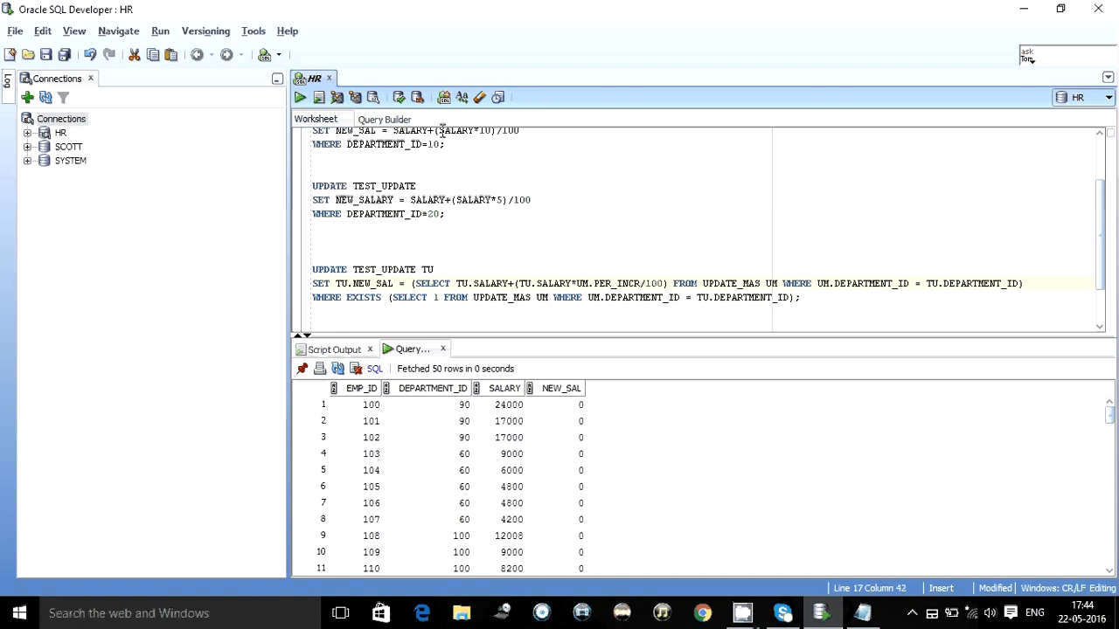
pyautogui.moveTo(548, 283); pyautogui.dragTo(662, 283)
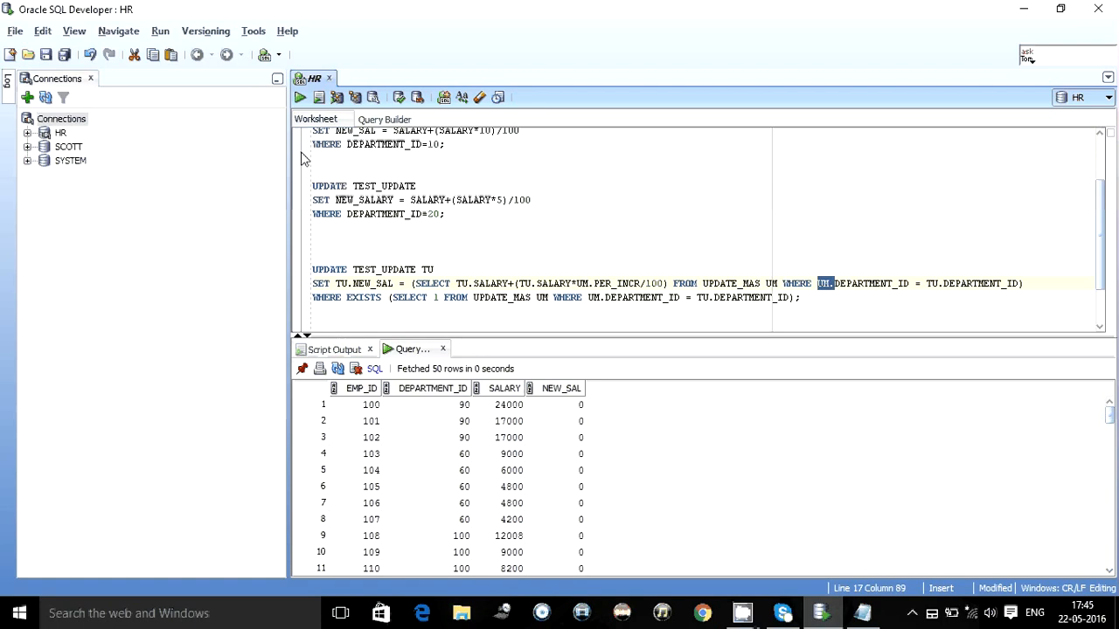
pyautogui.doubleClick(729, 283)
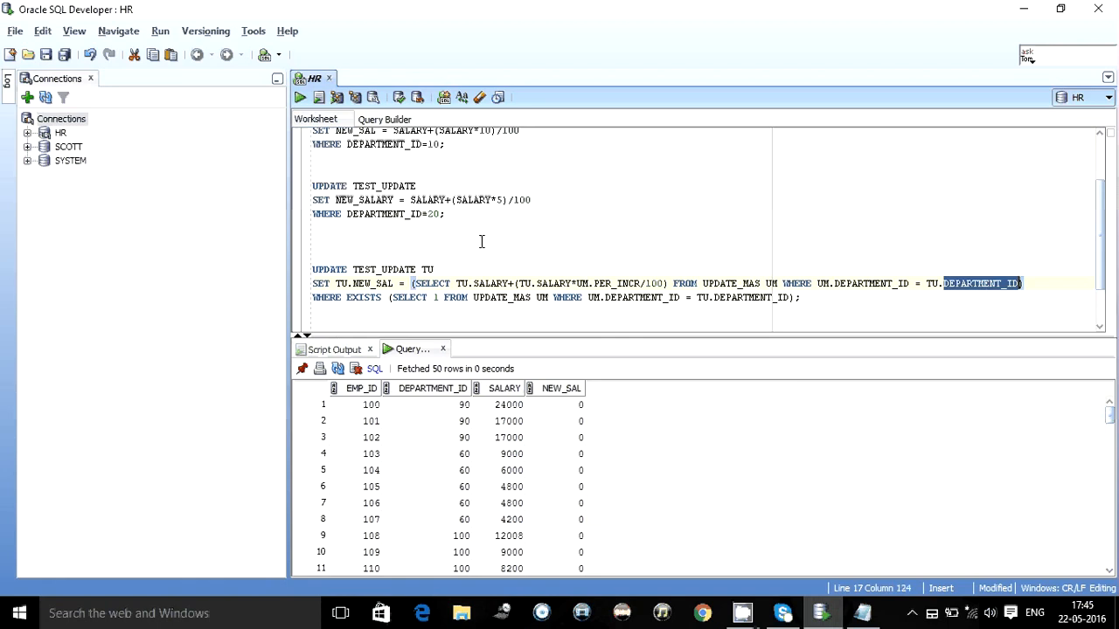
pyautogui.click(435, 269)
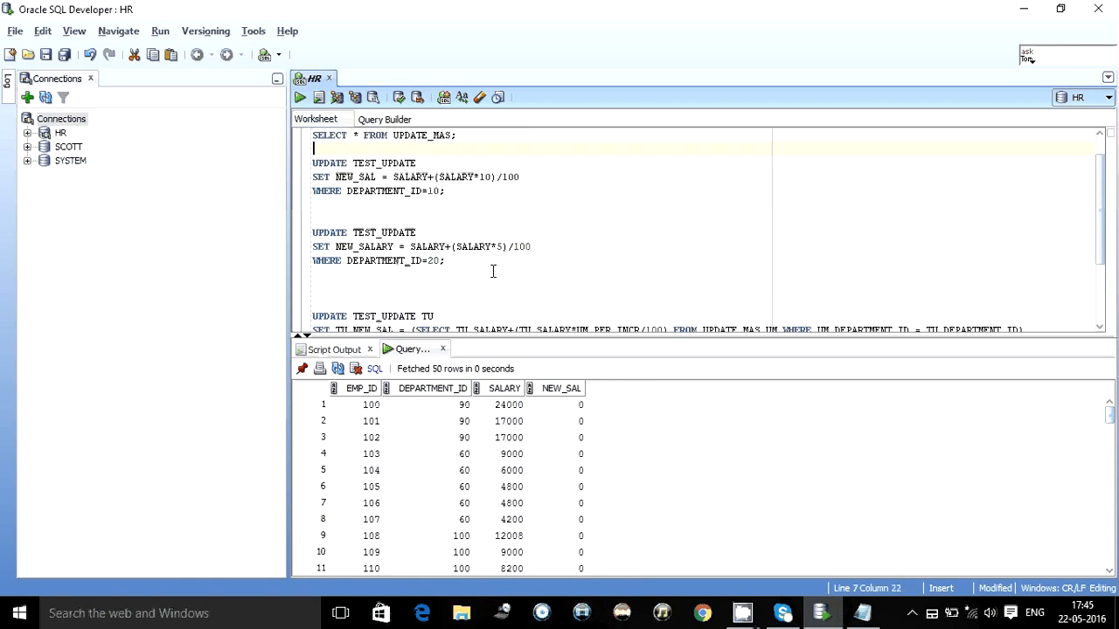
# - Add SELECT * FROM TEST_UPDATE; and set the EXISTS subquery's selected constant to 1
pyautogui.write('SELECT * FROM TEST_UPDATE;')
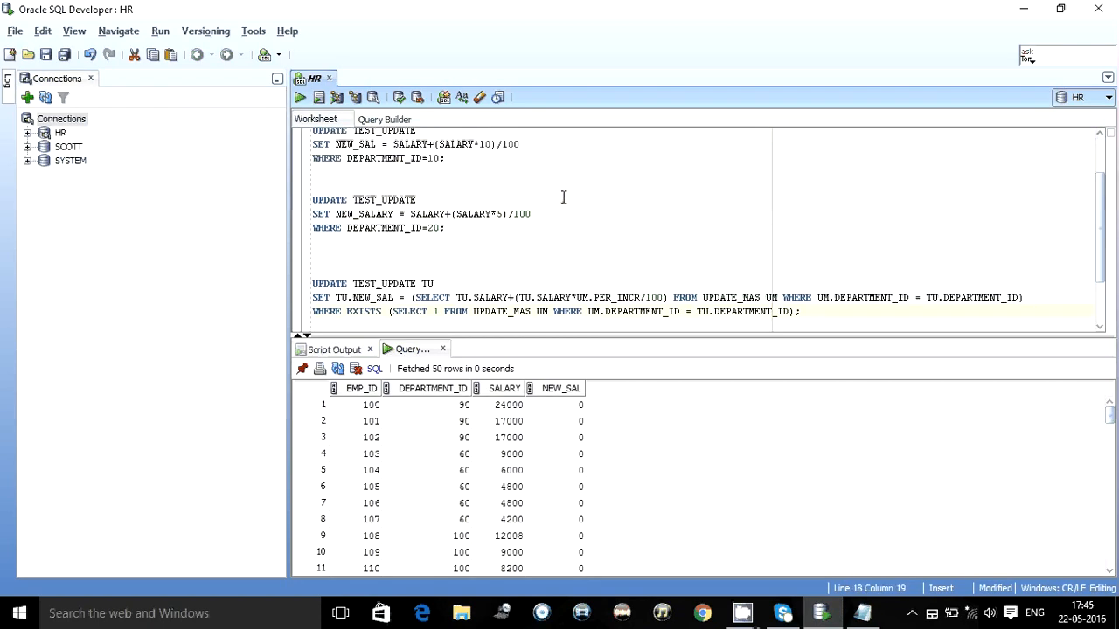
pyautogui.doubleClick(326, 312)
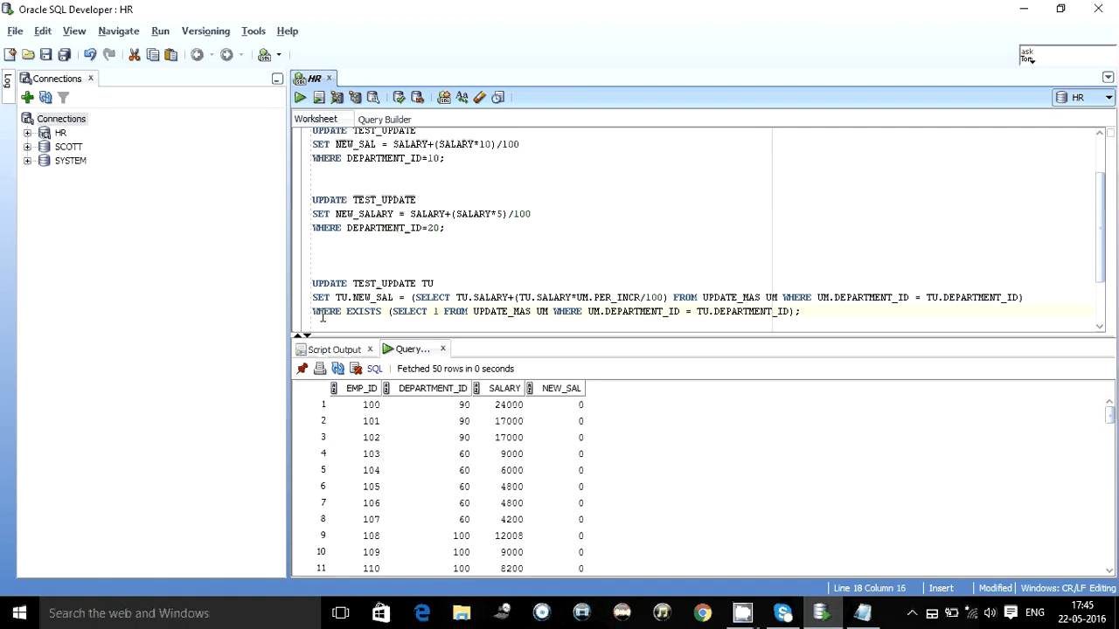
pyautogui.moveTo(399, 312); pyautogui.dragTo(769, 311)
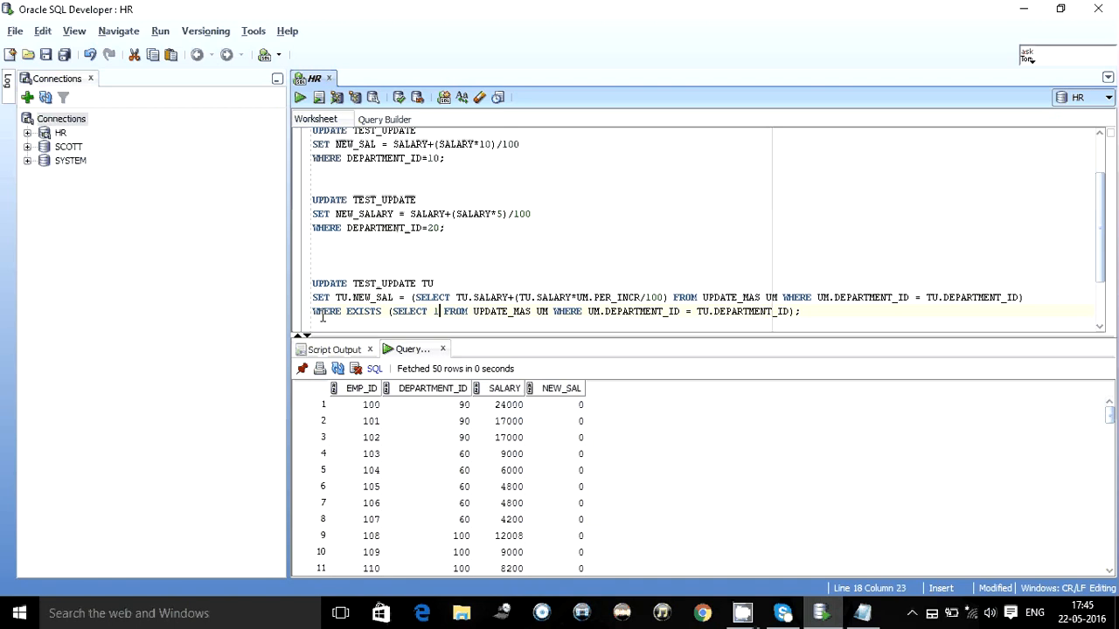
pyautogui.click(370, 311)
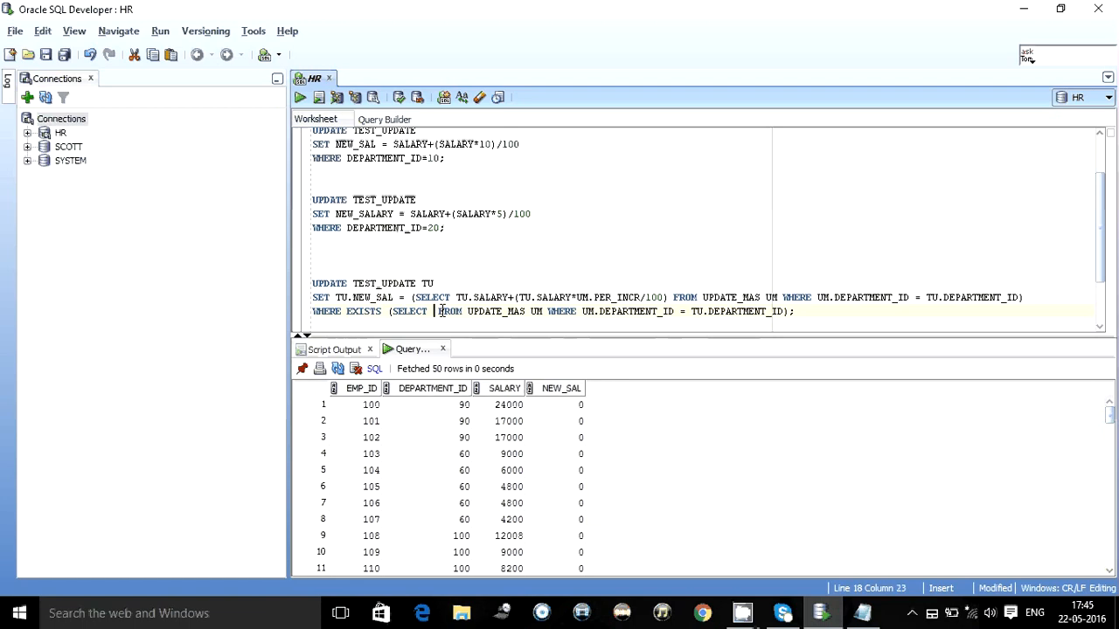
pyautogui.write('NYTHING')
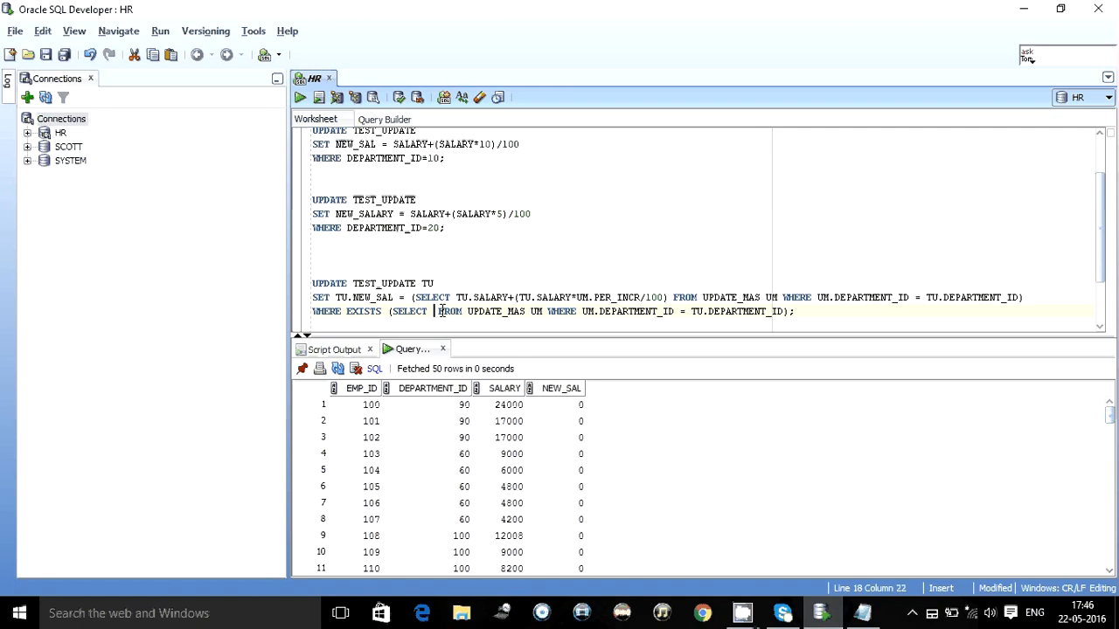
pyautogui.write('1')
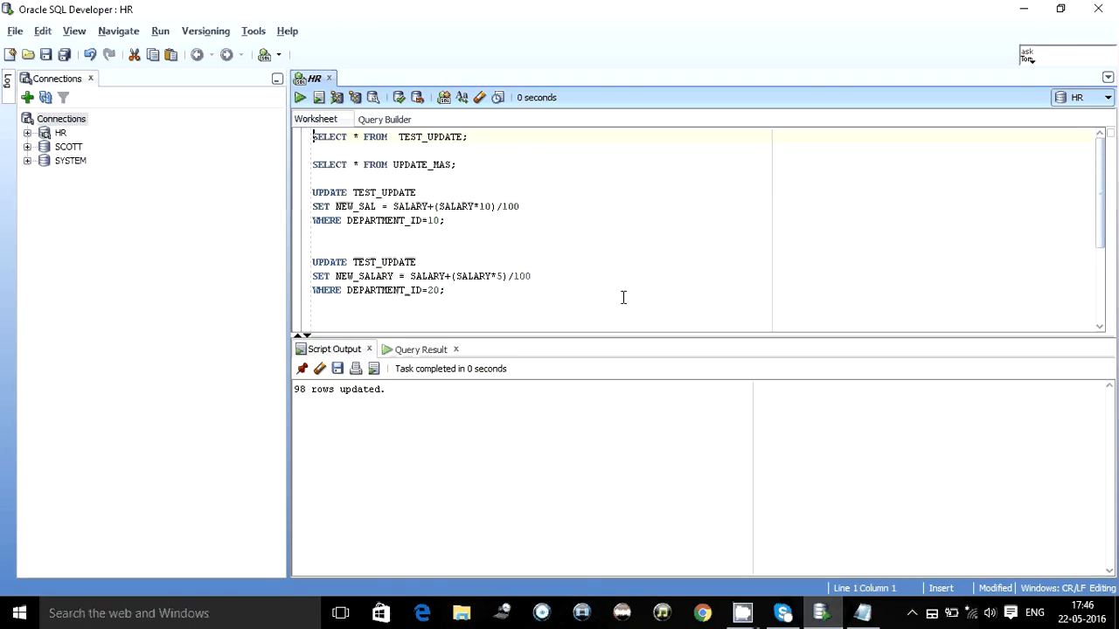
# - Rerun SELECT * FROM TEST_UPDATE and sort by DEPARTMENT_ID to see filled NEW_SAL values
pyautogui.click(299, 97)
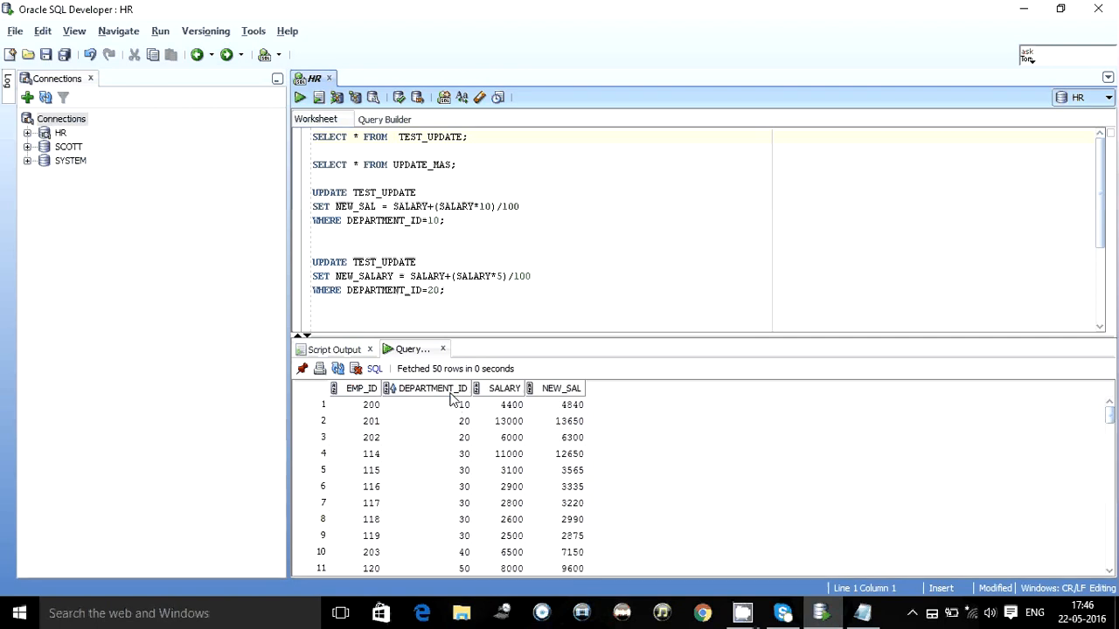
pyautogui.click(511, 404)
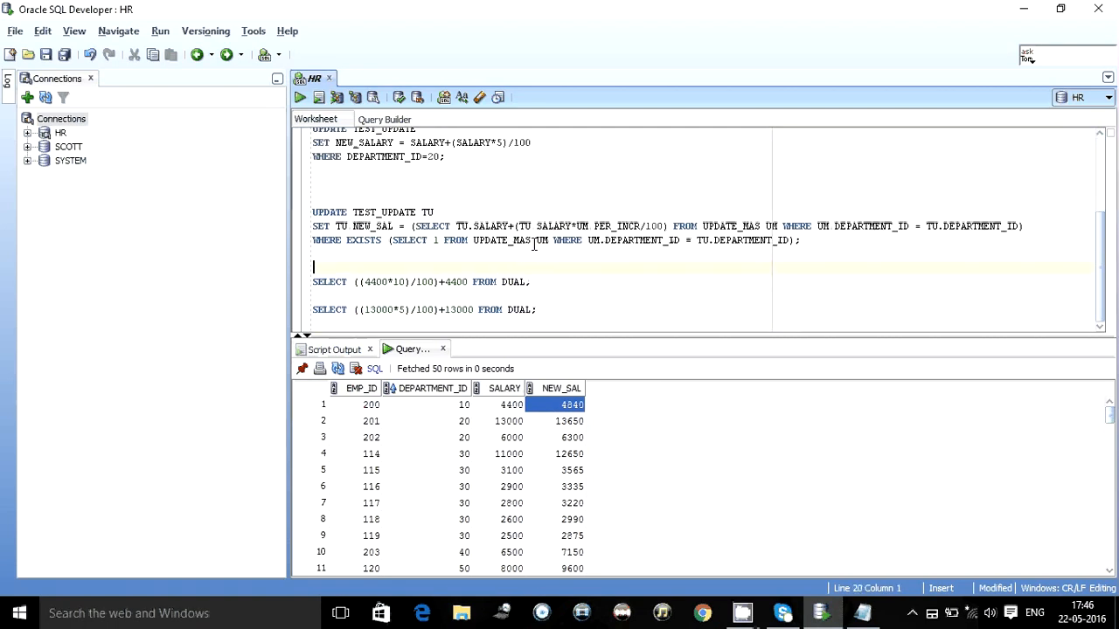
# - Run the DUAL check ((4400*10)/100)+4400 to confirm 4840
pyautogui.doubleClick(376, 281)
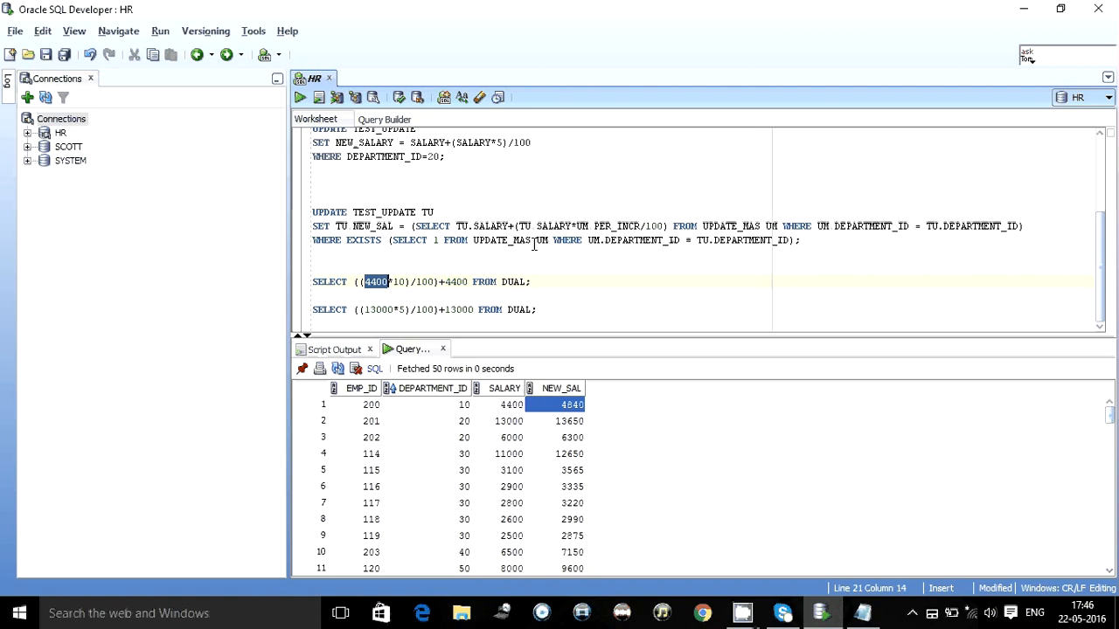
pyautogui.scroll(3)
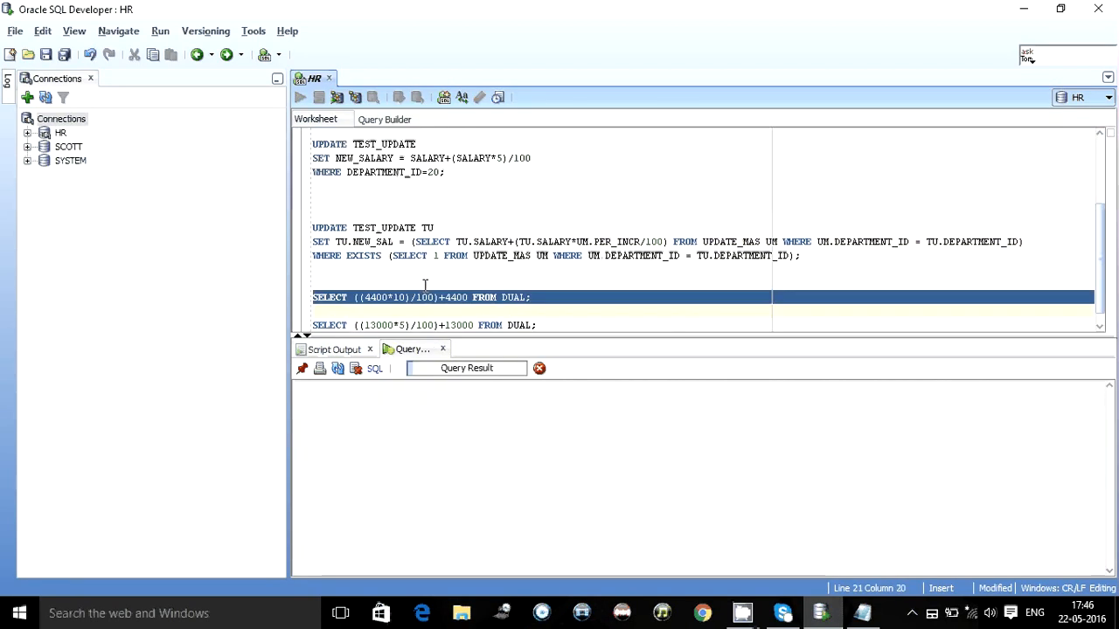
pyautogui.click(299, 97)
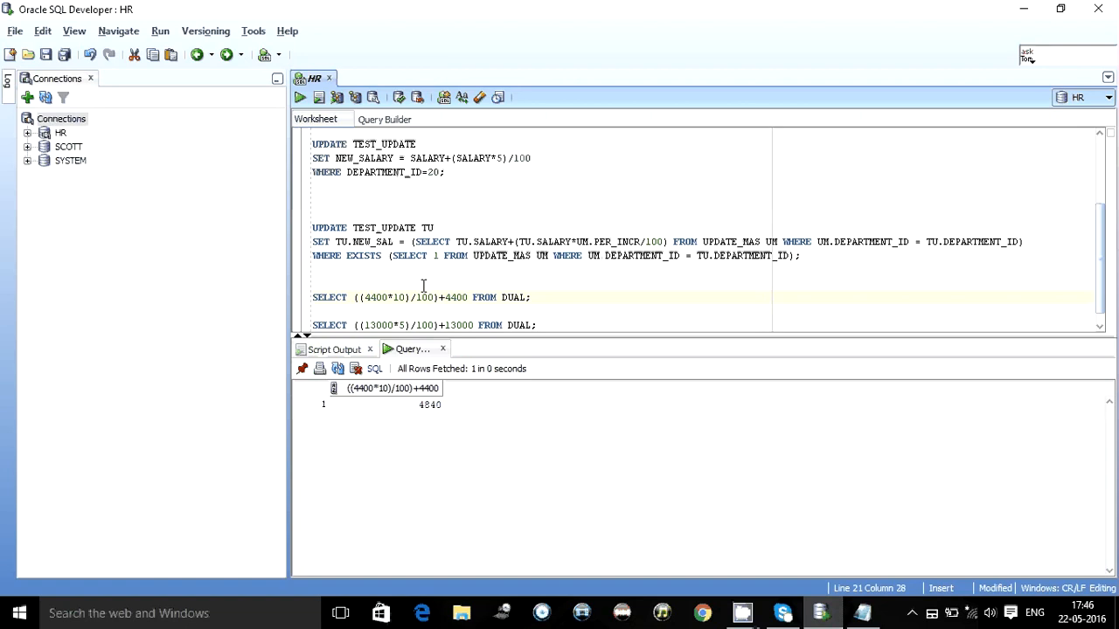
pyautogui.doubleClick(376, 297)
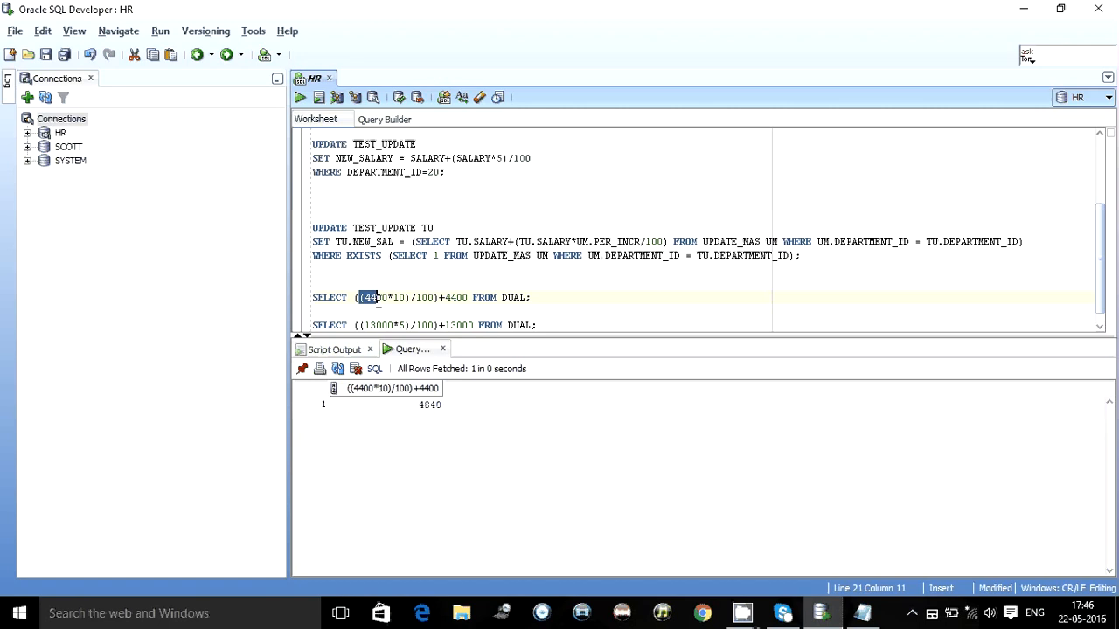
pyautogui.click(455, 297)
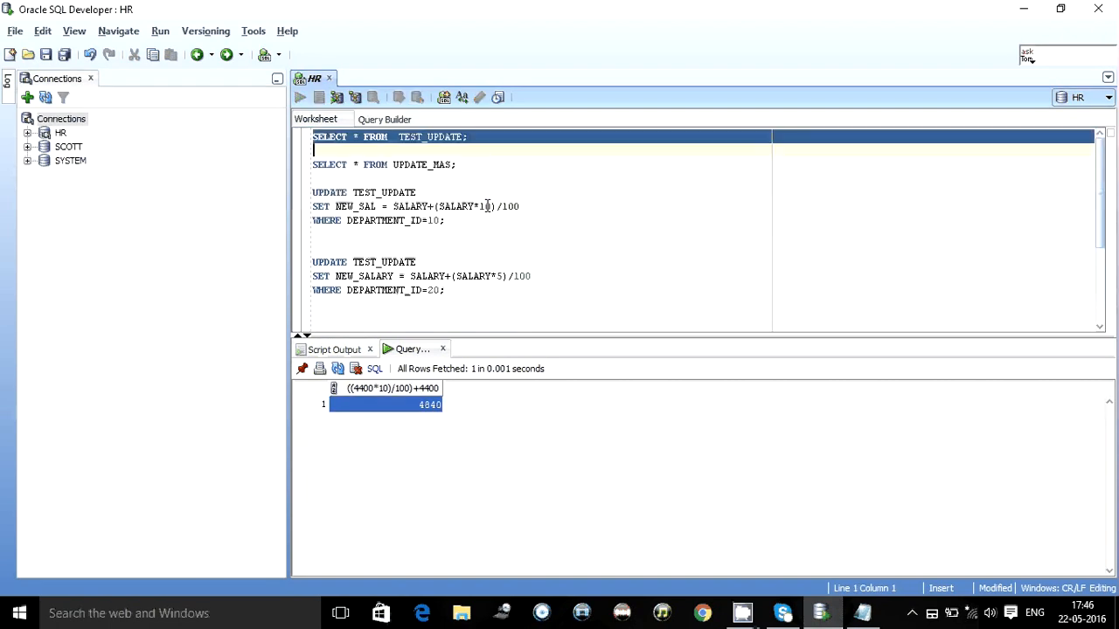
# - Find employee 201 in department 20 and its 5 percent increase in UPDATE_MAS
pyautogui.click(299, 97)
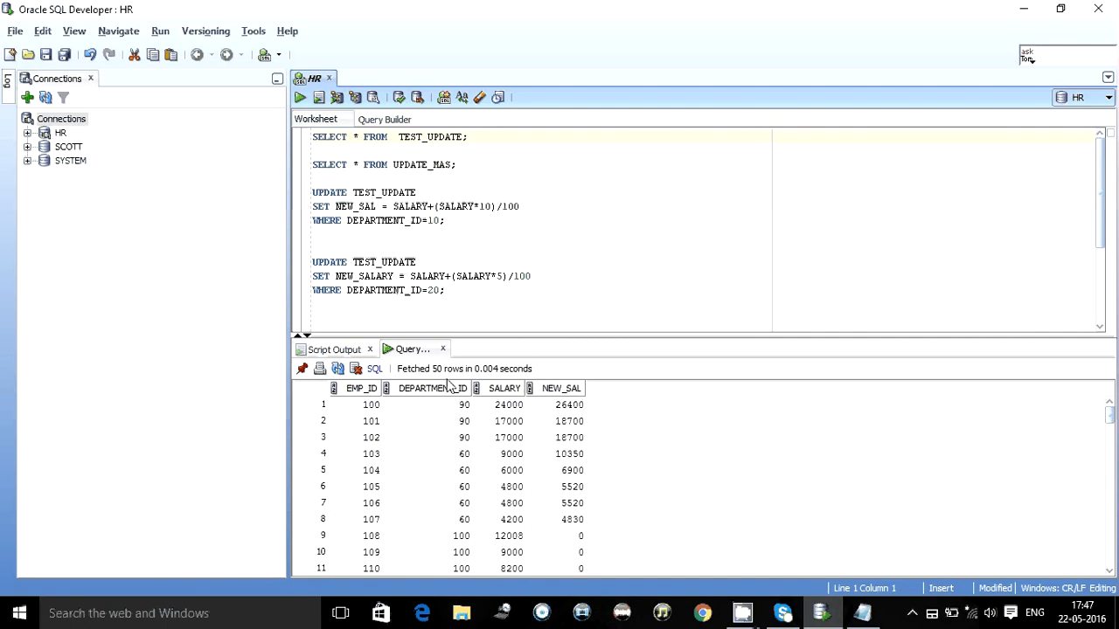
pyautogui.click(433, 388)
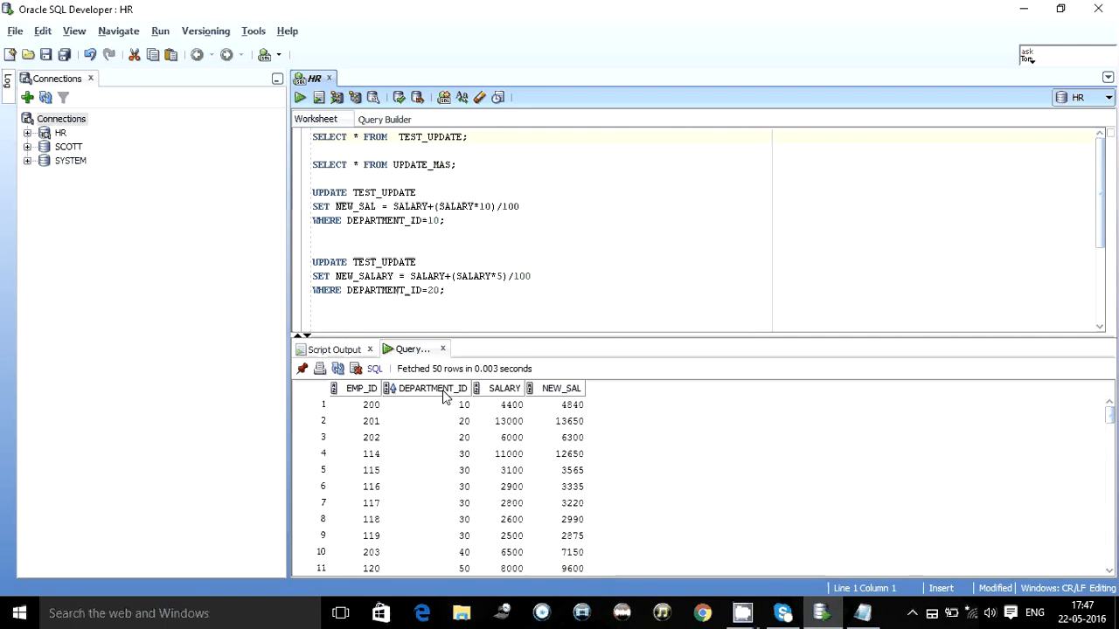
pyautogui.click(464, 421)
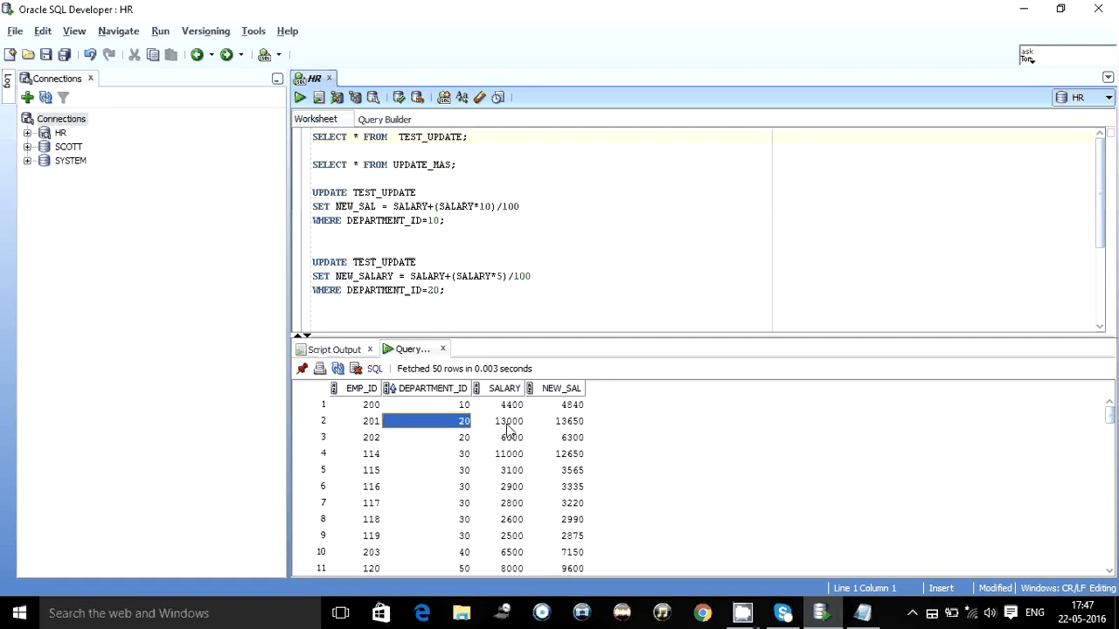
pyautogui.click(509, 421)
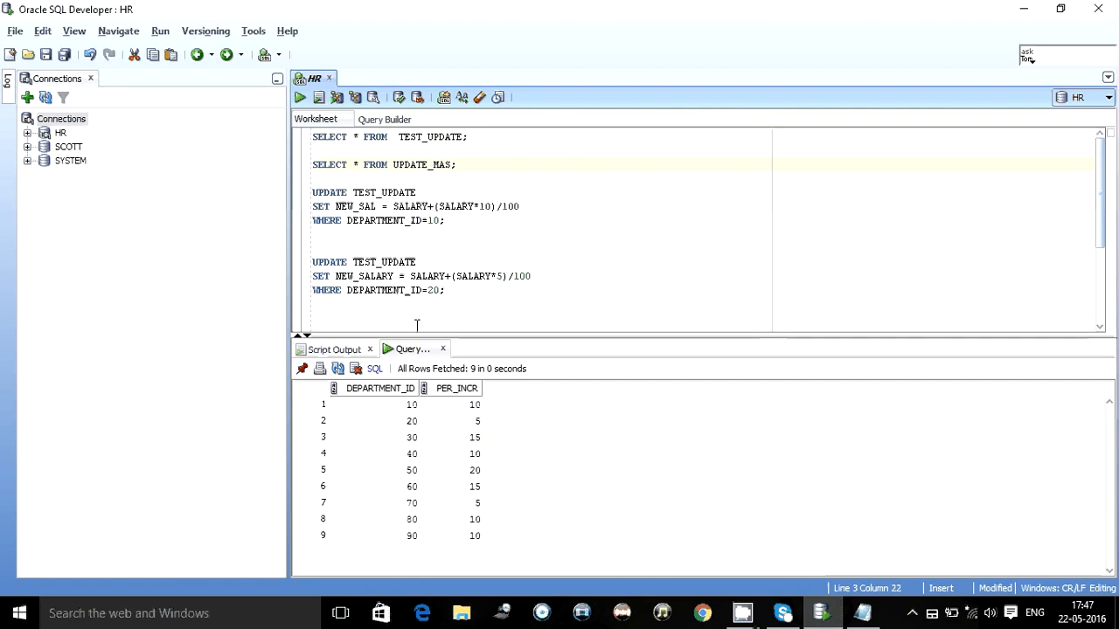
pyautogui.click(450, 420)
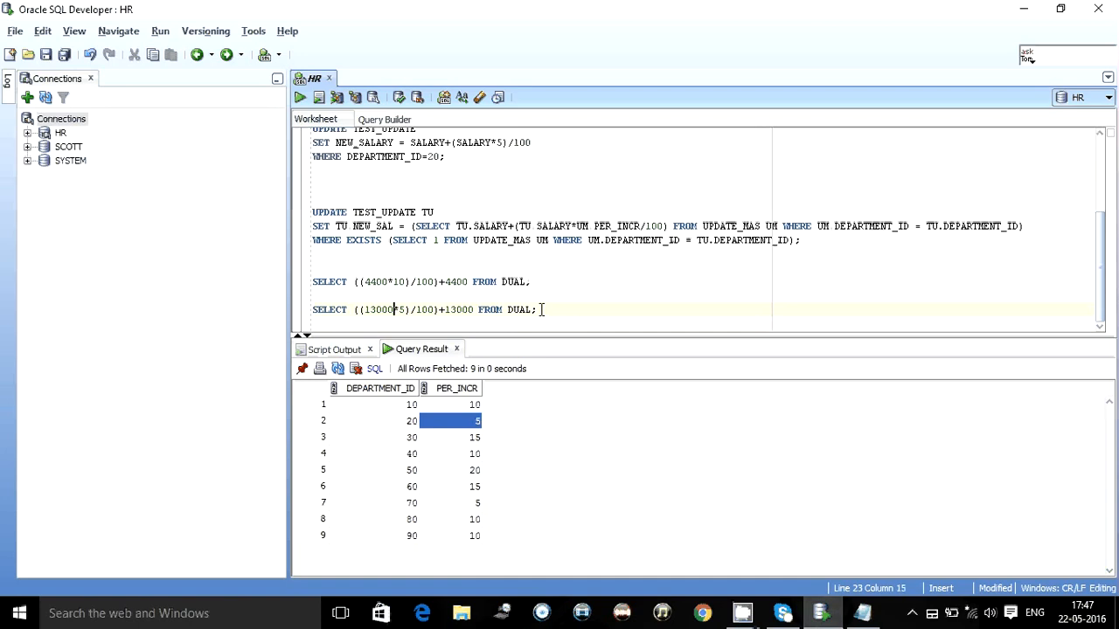
# - Run the 13000 plus 5 percent DUAL check (13650) and compare with sorted TEST_UPDATE
pyautogui.click(300, 97)
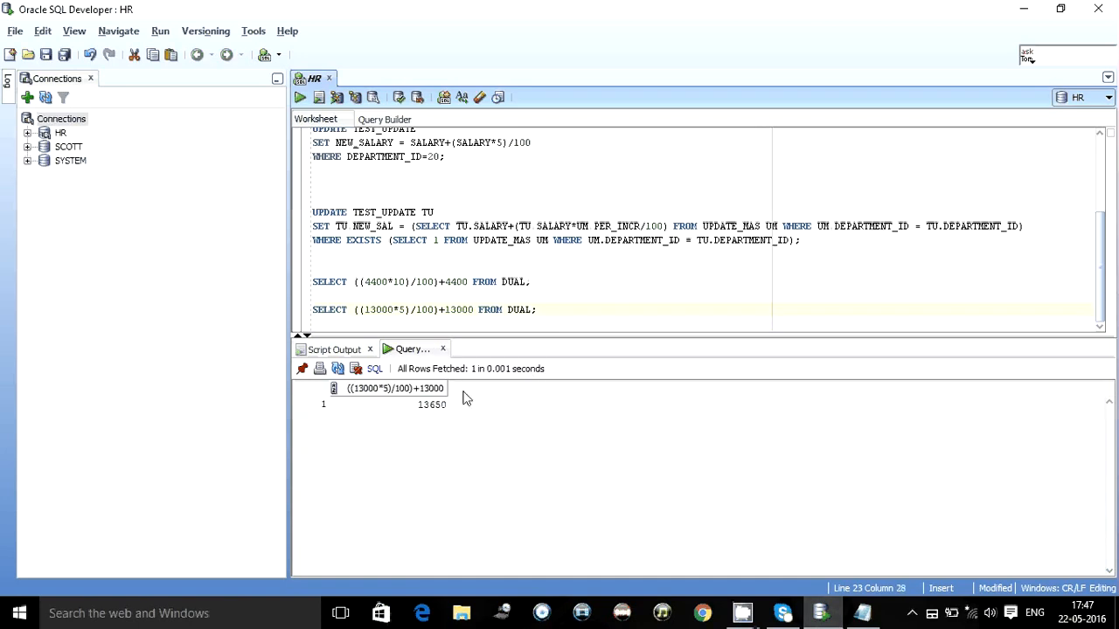
pyautogui.click(612, 170)
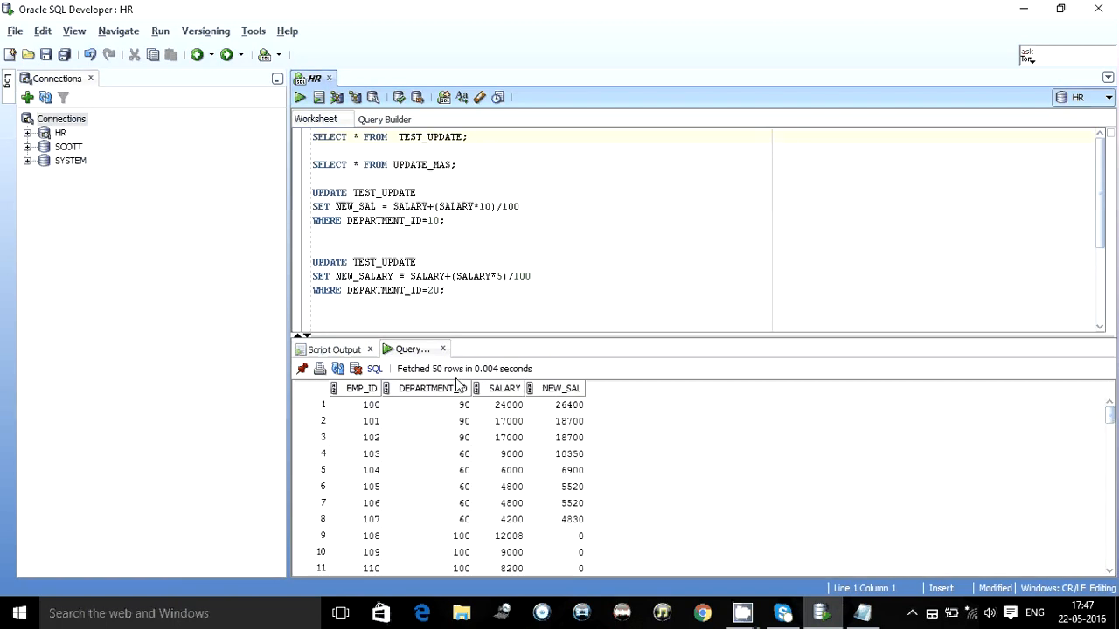
pyautogui.click(428, 388)
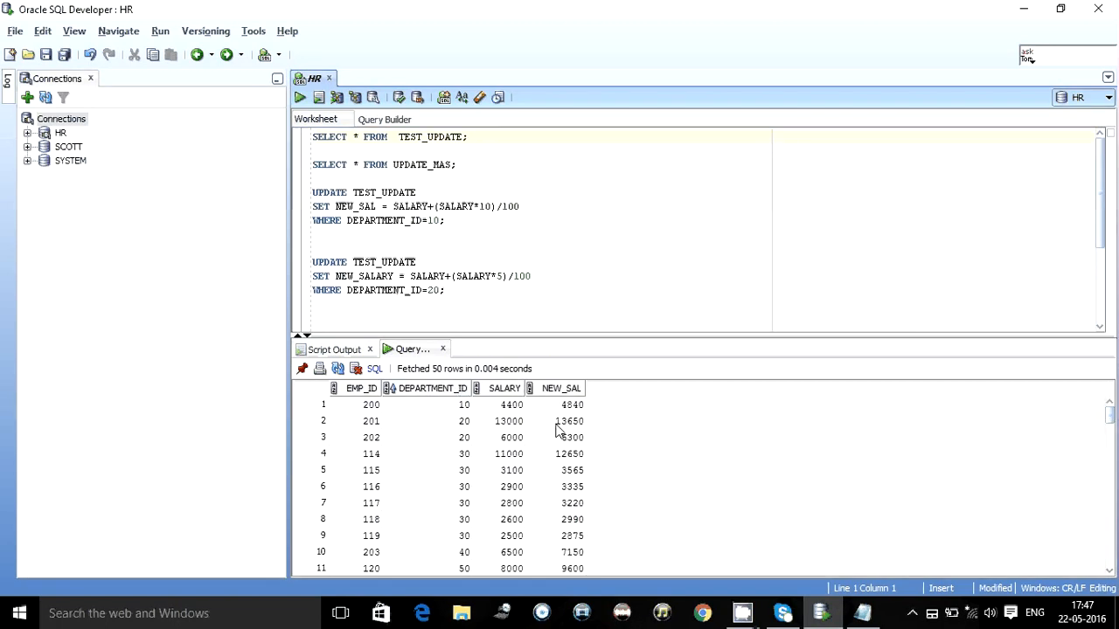
pyautogui.click(569, 421)
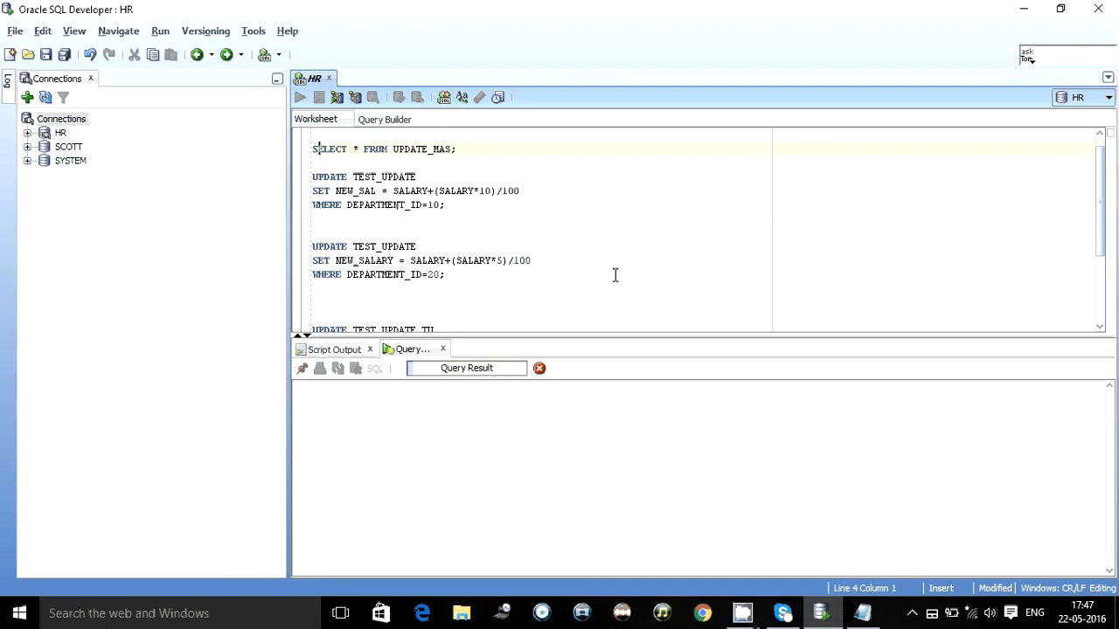
# - Fetch all TEST_UPDATE rows and inspect employee 178 with null department and NEW_SAL 0
pyautogui.click(300, 97)
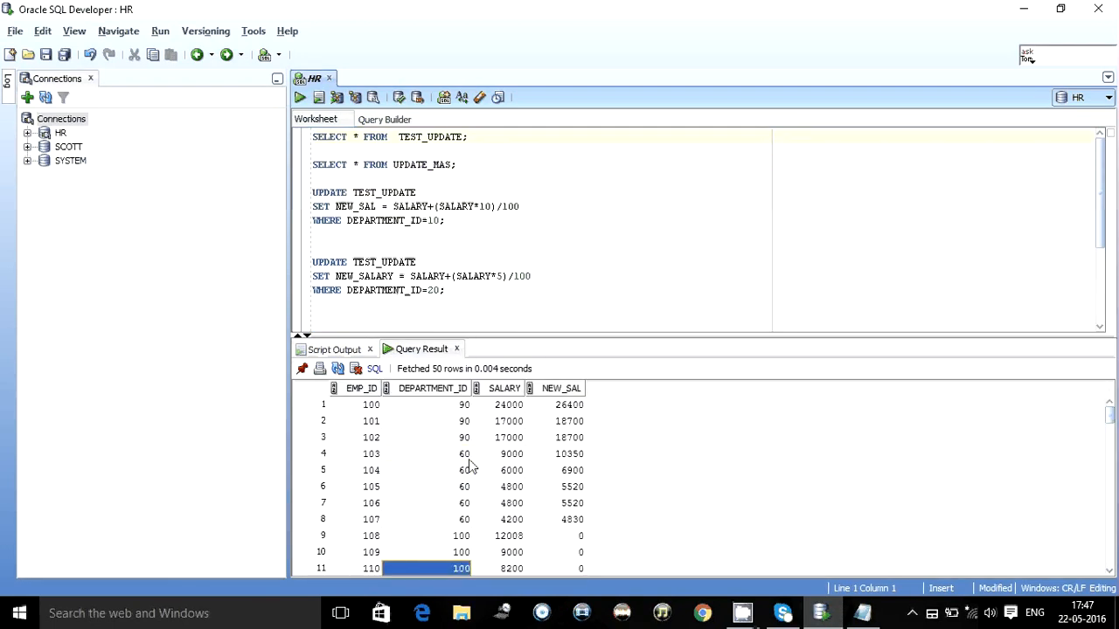
pyautogui.scroll(-3)
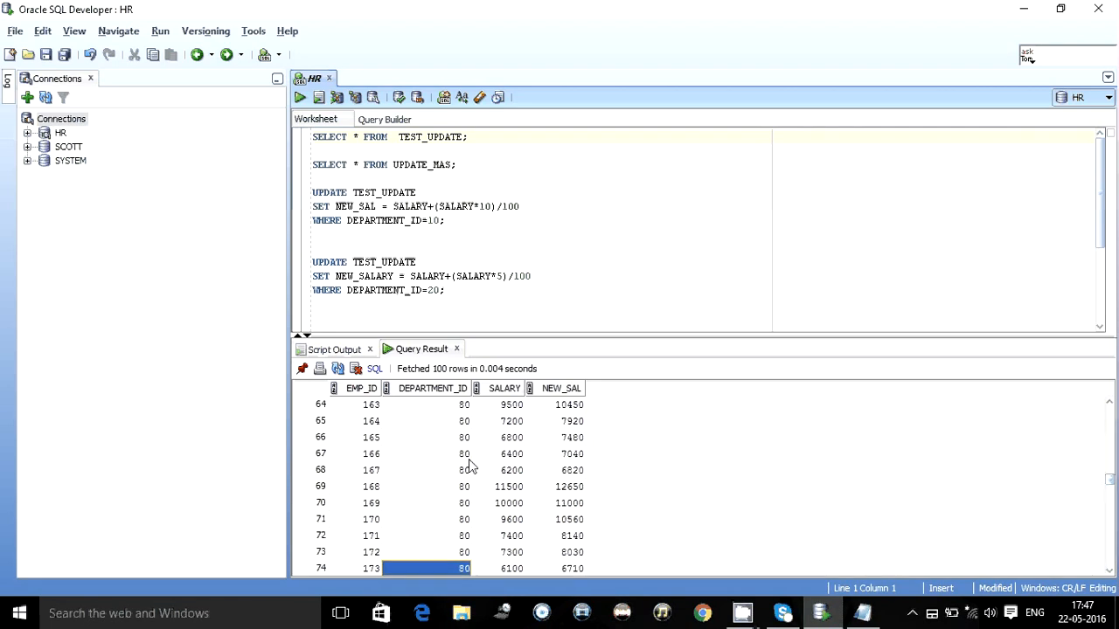
pyautogui.scroll(-3)
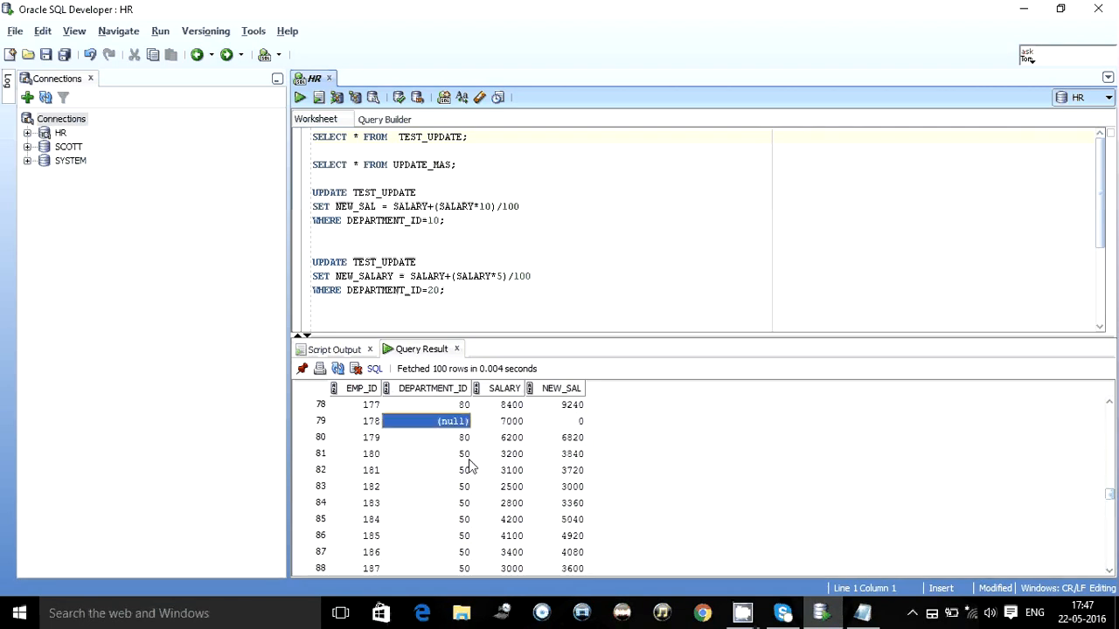
pyautogui.click(511, 420)
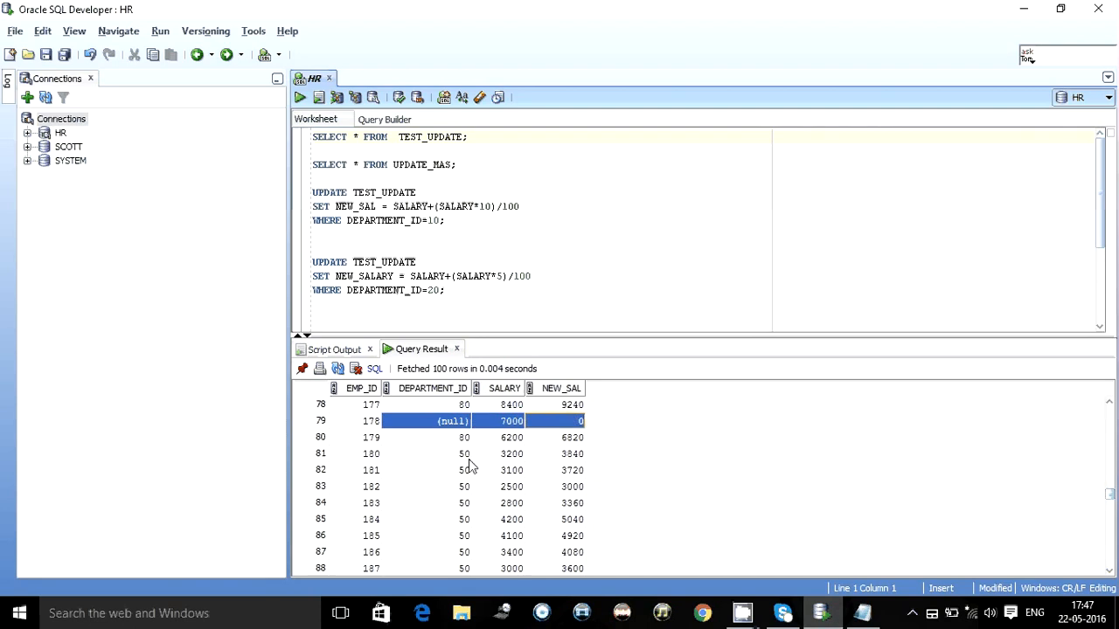
pyautogui.click(572, 404)
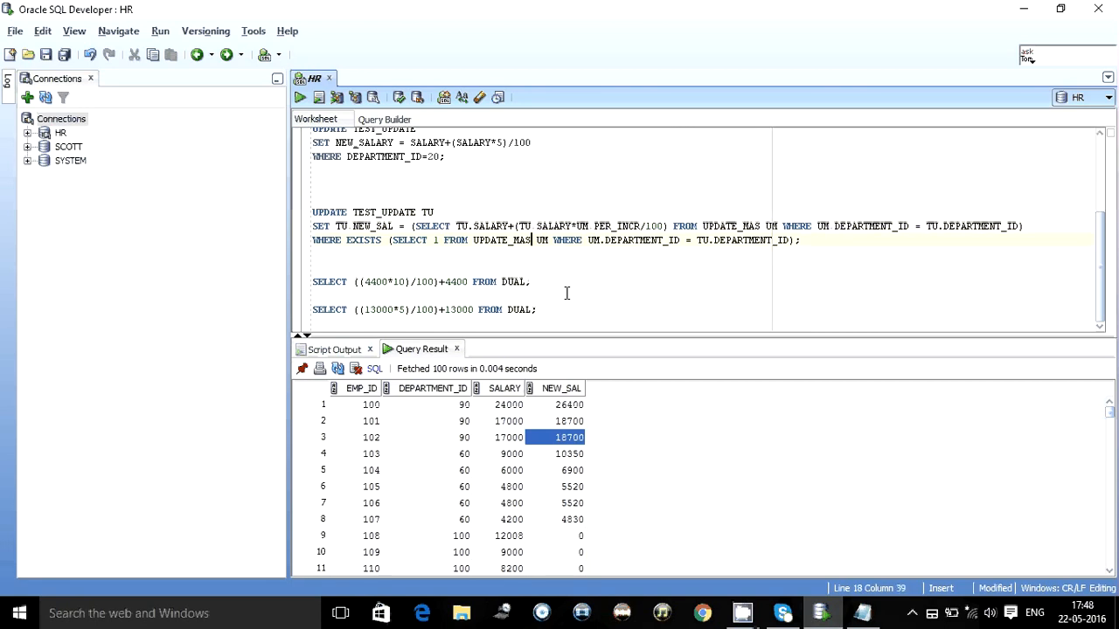
# - Run the update without WHERE EXISTS (107 rows) and select department 100's null NEW_SAL cells
pyautogui.doubleClick(499, 240)
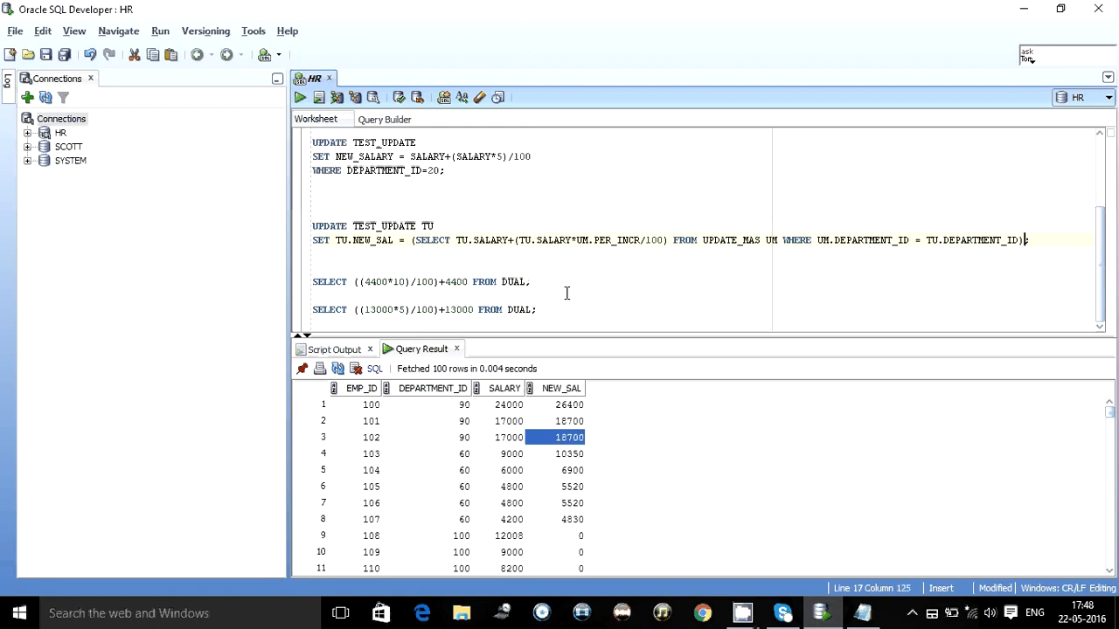
pyautogui.click(319, 97)
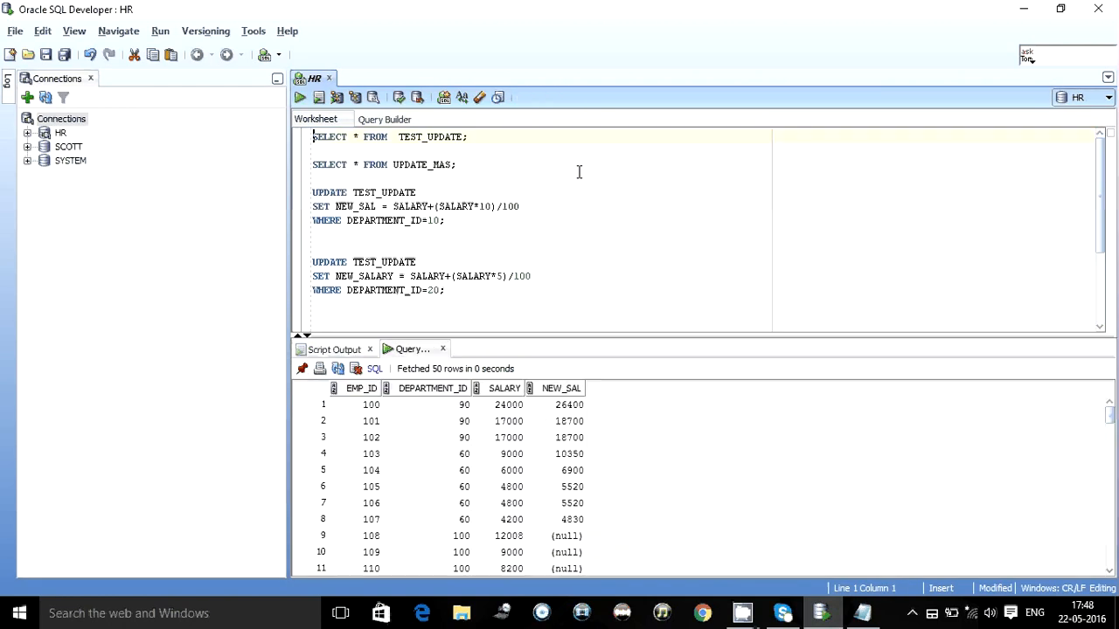
pyautogui.click(561, 536)
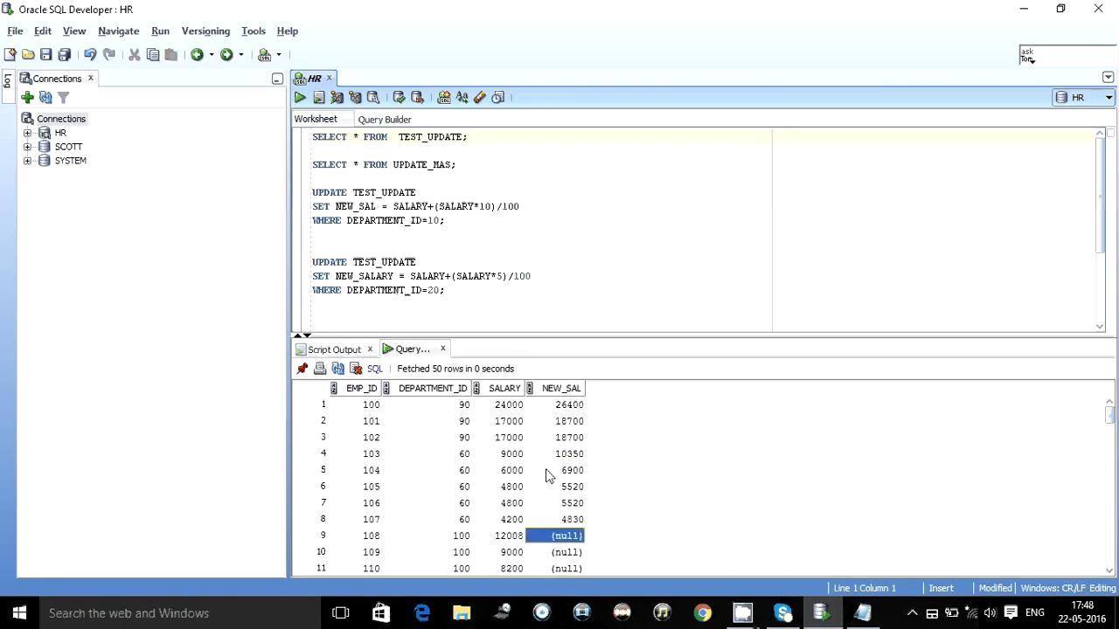
pyautogui.scroll(-3)
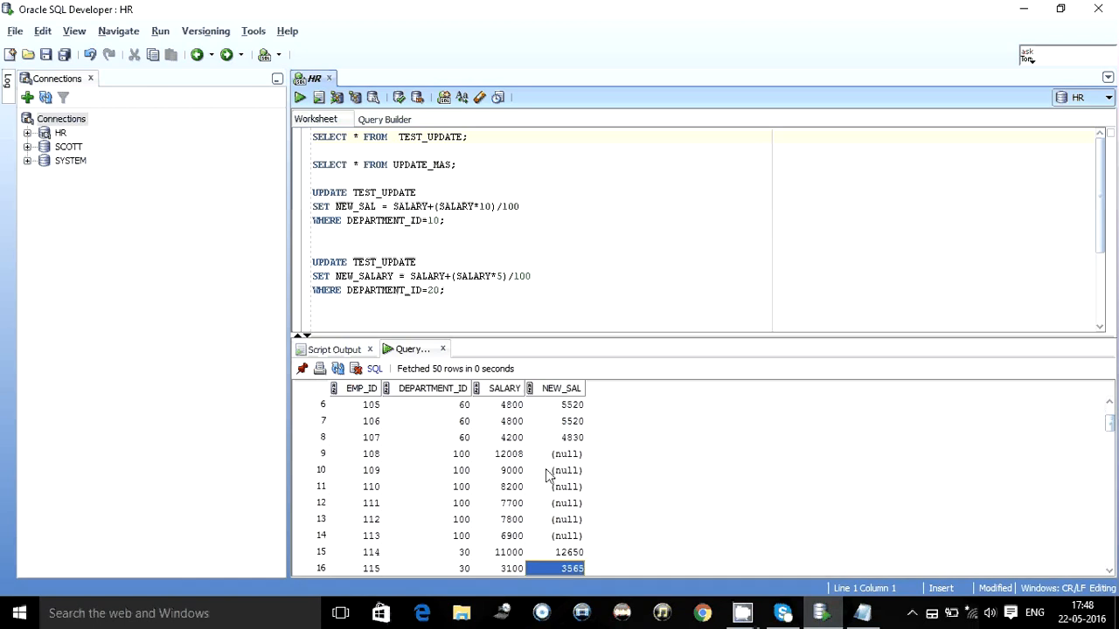
pyautogui.moveTo(563, 454); pyautogui.dragTo(564, 536)
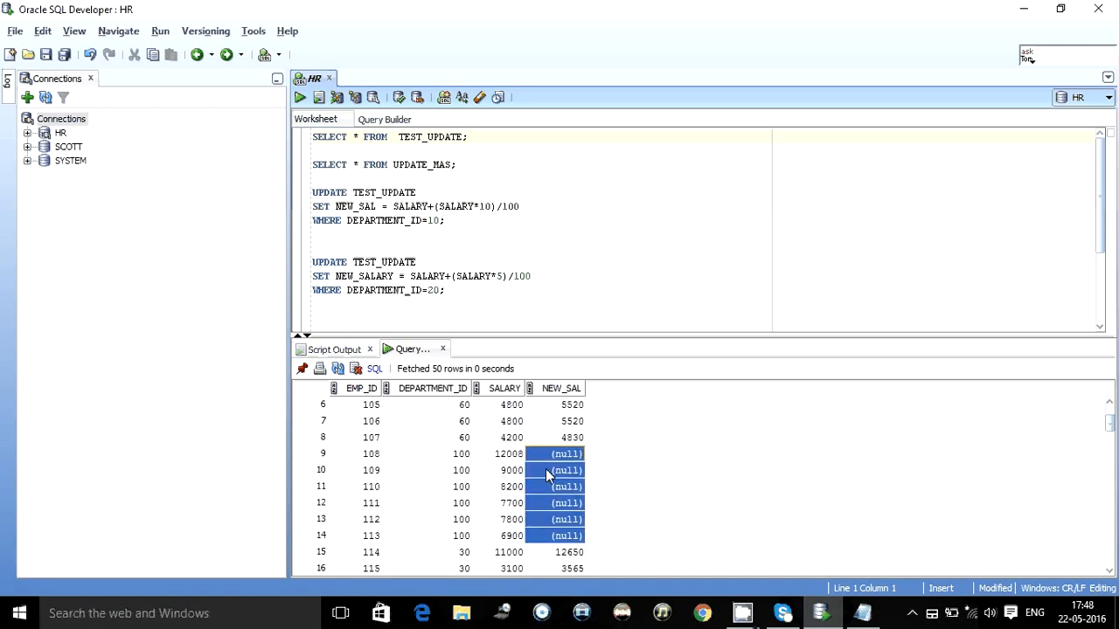
pyautogui.click(567, 454)
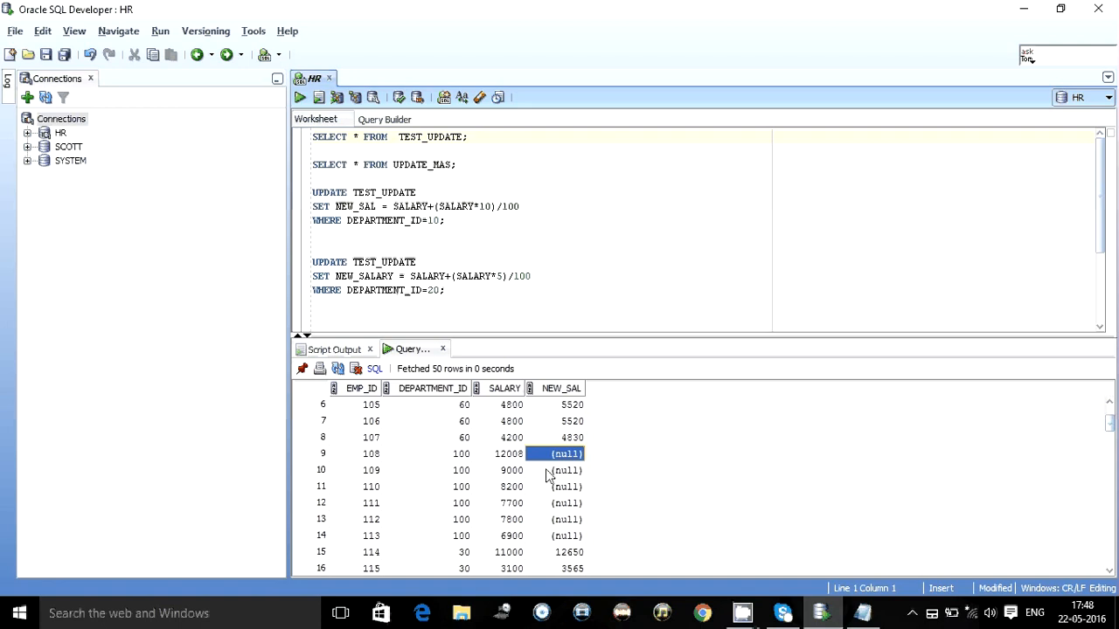
pyautogui.click(418, 261)
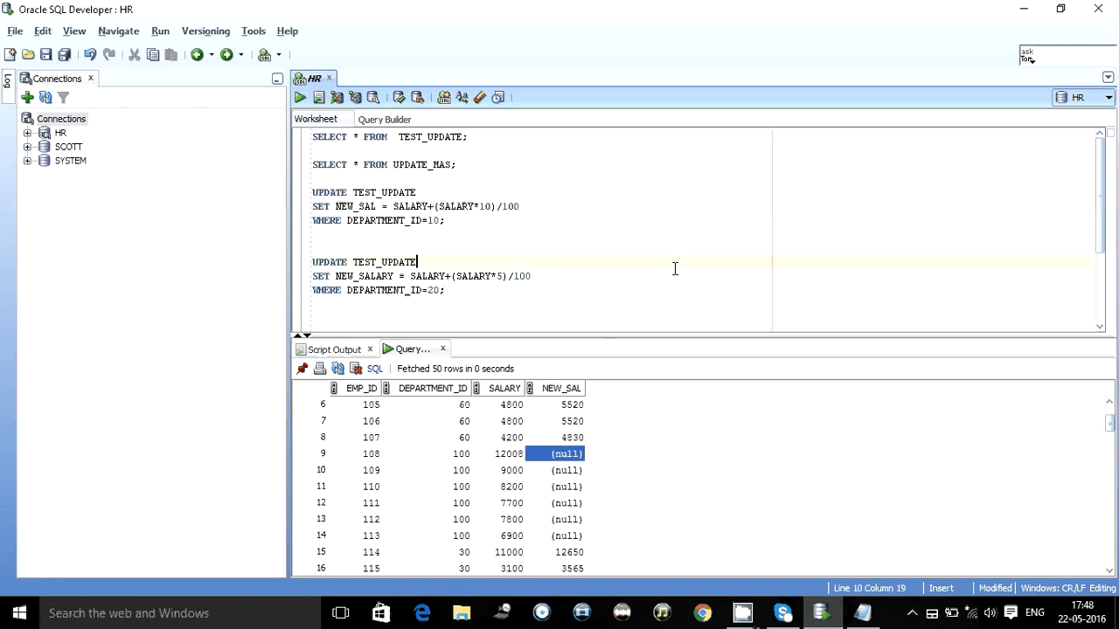
pyautogui.scroll(-3)
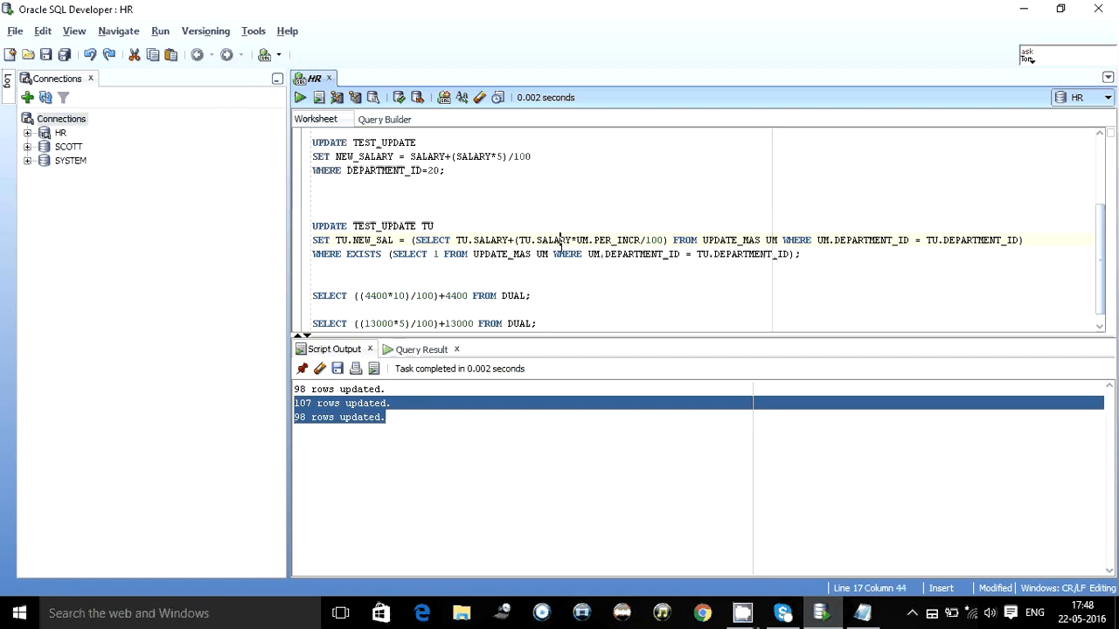
# - Run ROLLBACK;, rerun the filtered update (98 rows), and query TEST_UPDATE again
pyautogui.click(300, 97)
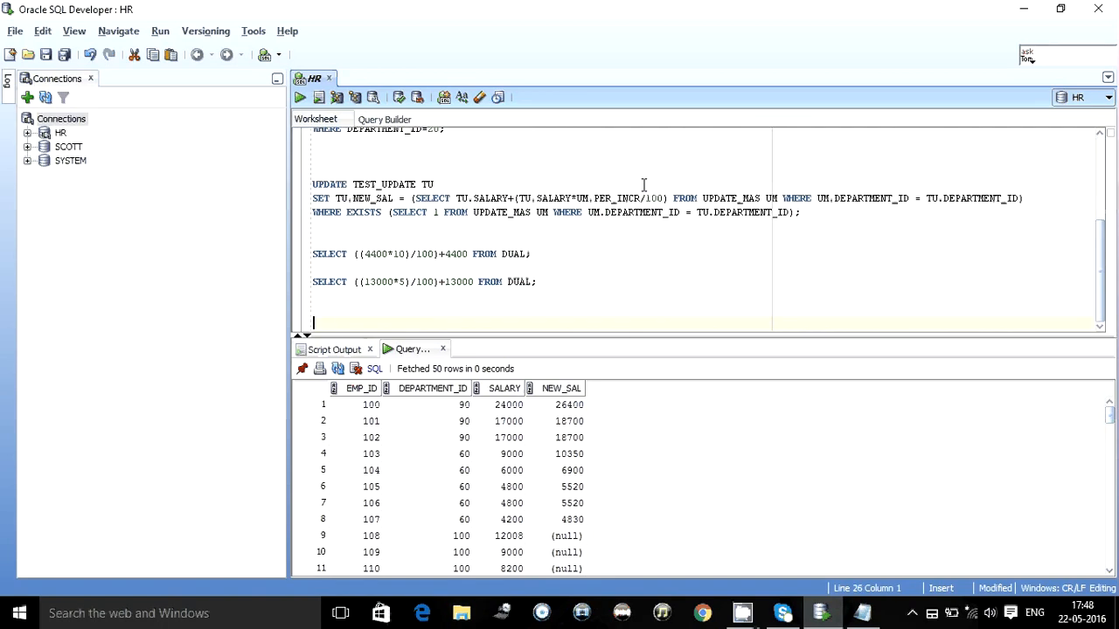
pyautogui.write('ROLLBACK;')
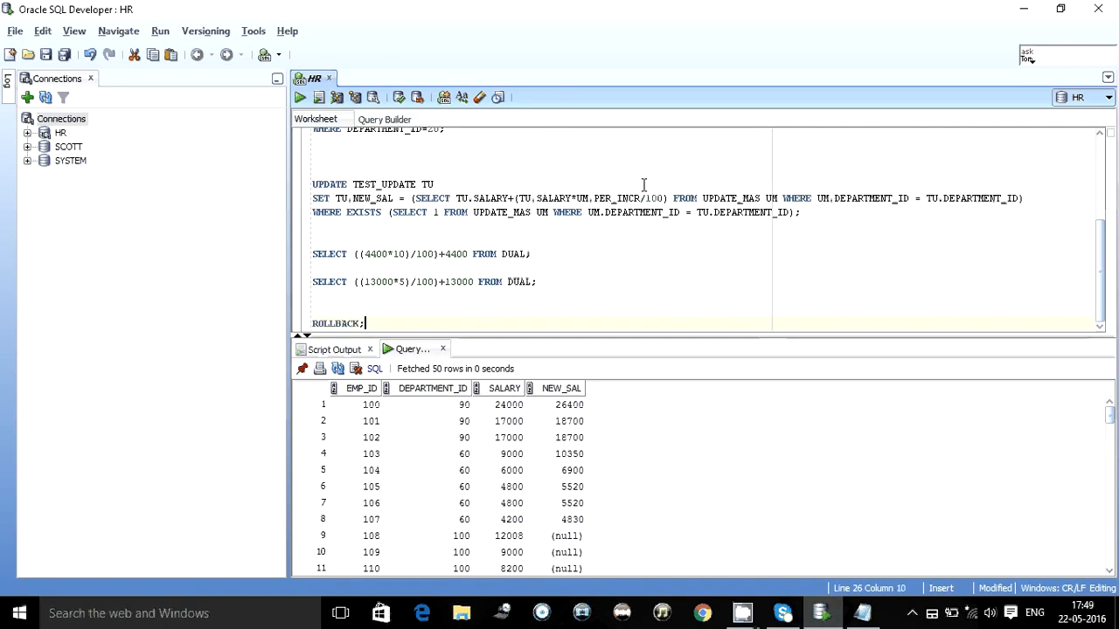
pyautogui.click(318, 97)
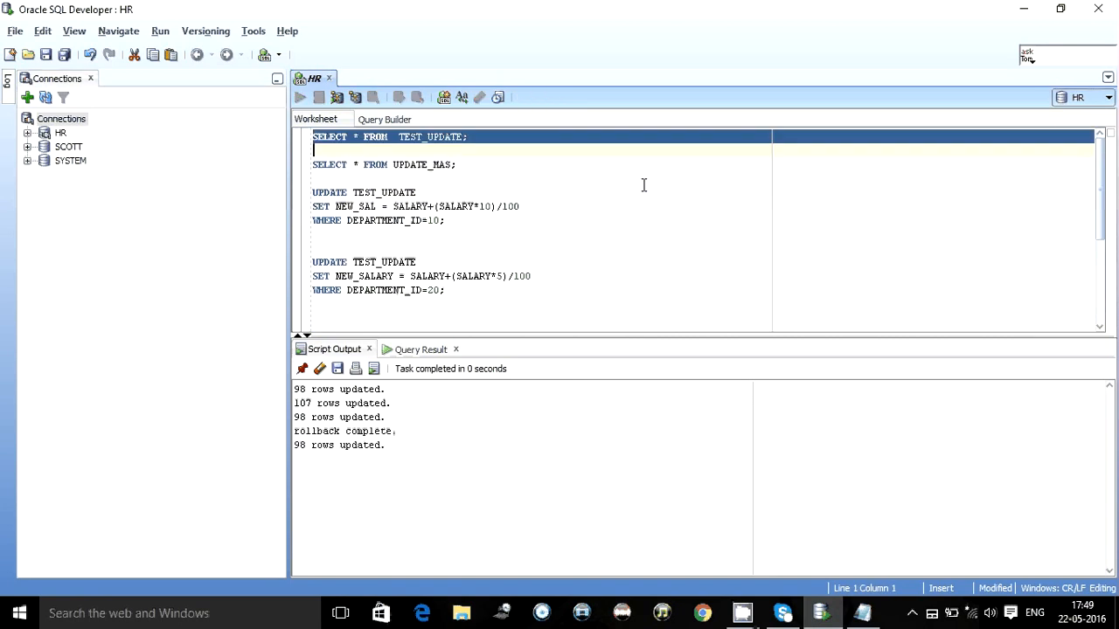
pyautogui.click(299, 97)
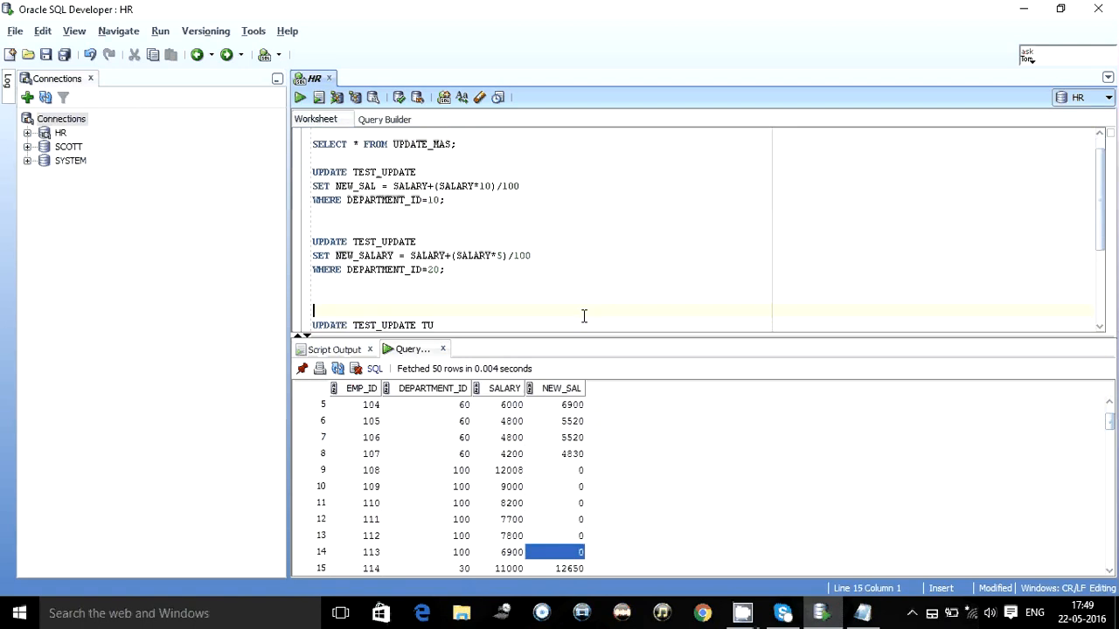
# - Replace ROLLBACK; with COMMIT; and run it to commit the update
pyautogui.scroll(-3)
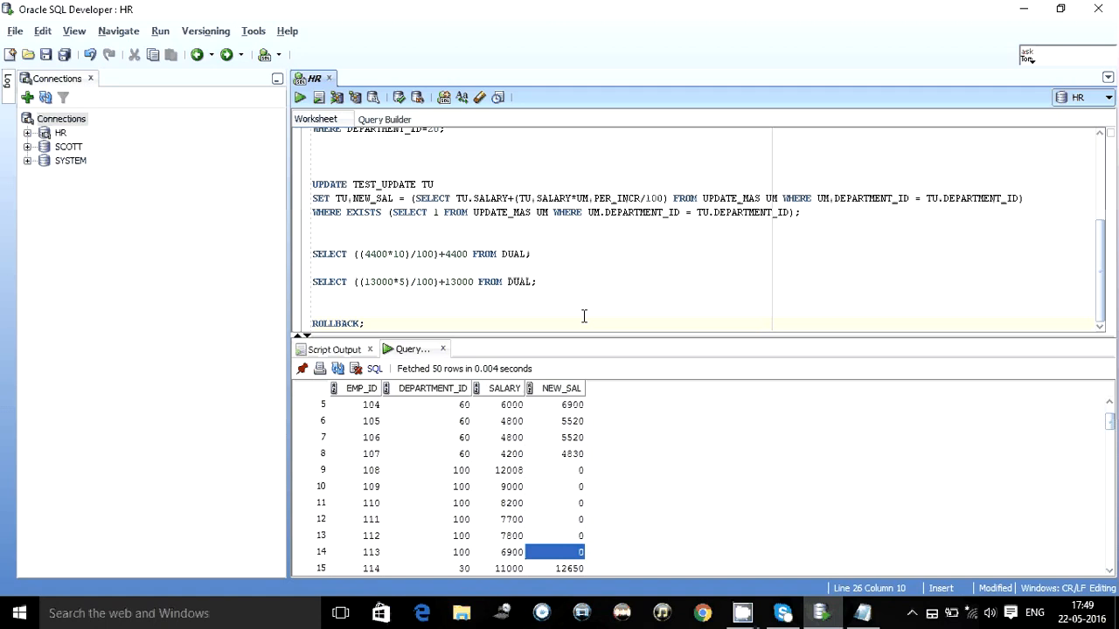
pyautogui.click(315, 310)
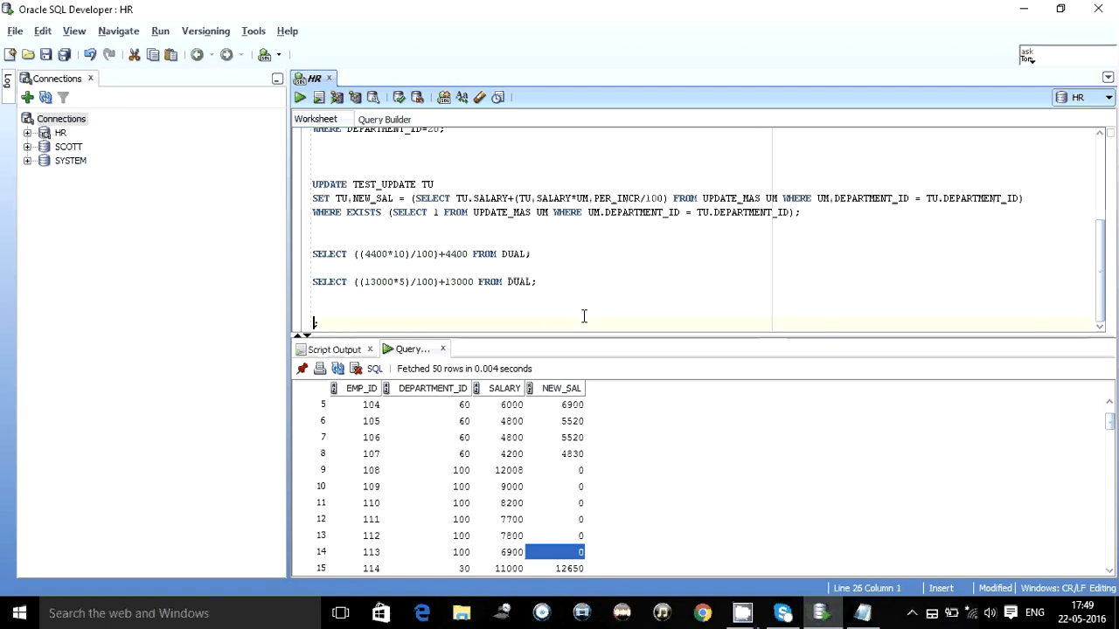
pyautogui.write('COMMIT')
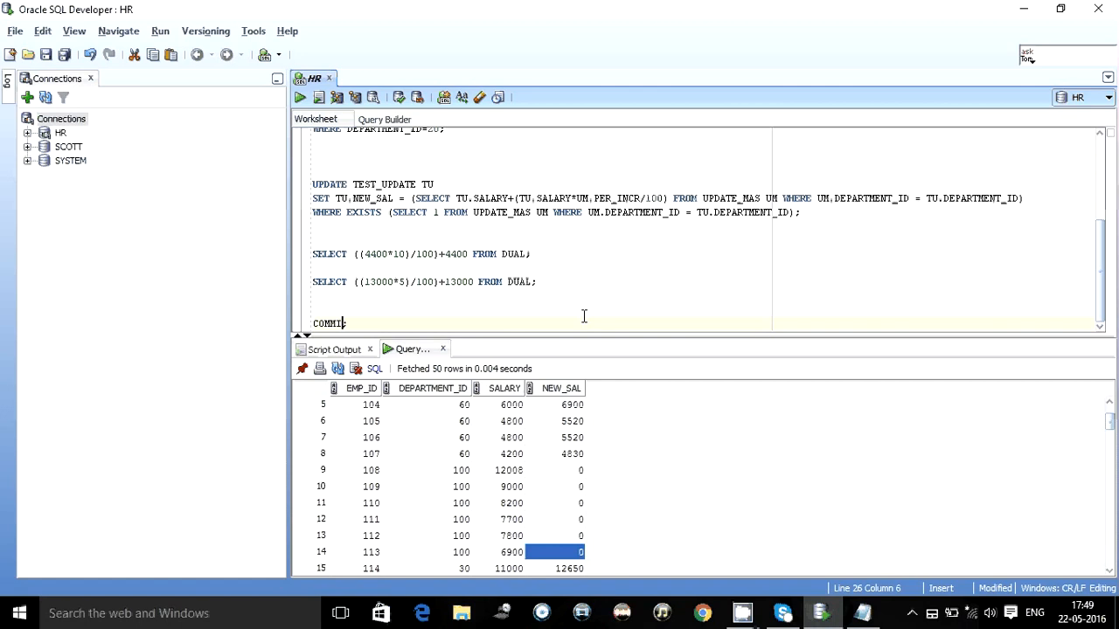
pyautogui.click(318, 97)
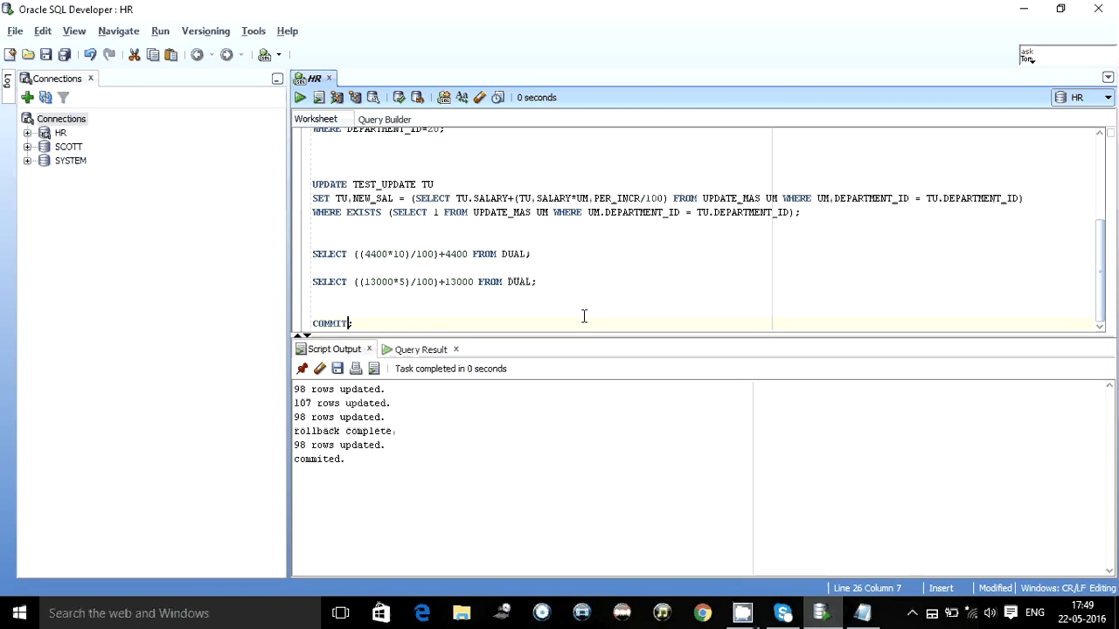